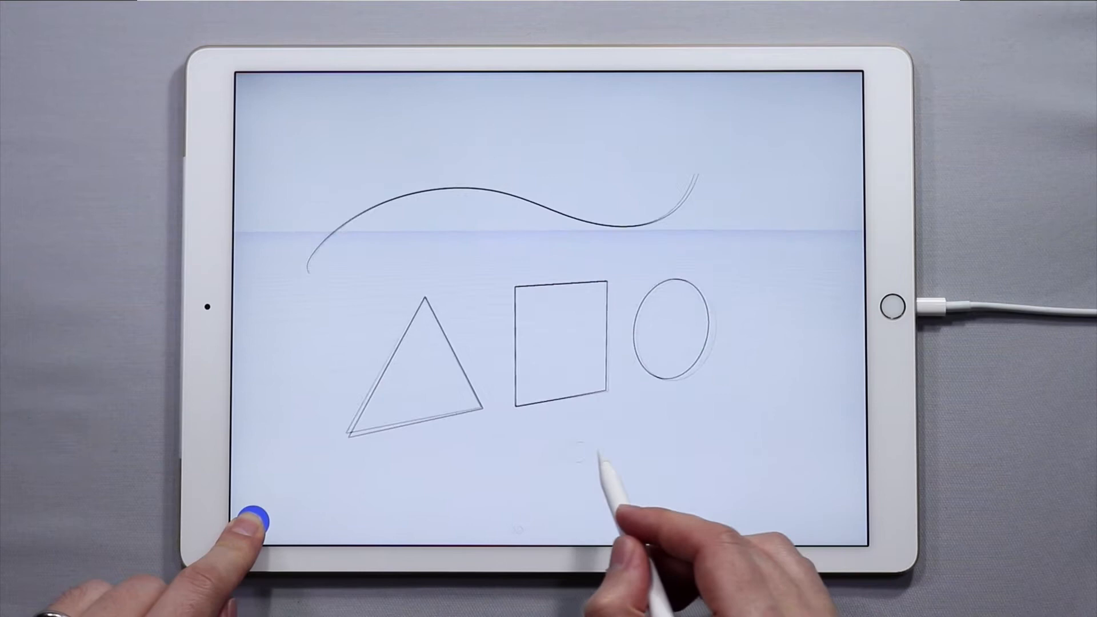
Step: Reveal the interface over the recognized curve, triangle, square and circle
{"action": "left_click", "coordinate": [590, 82]}
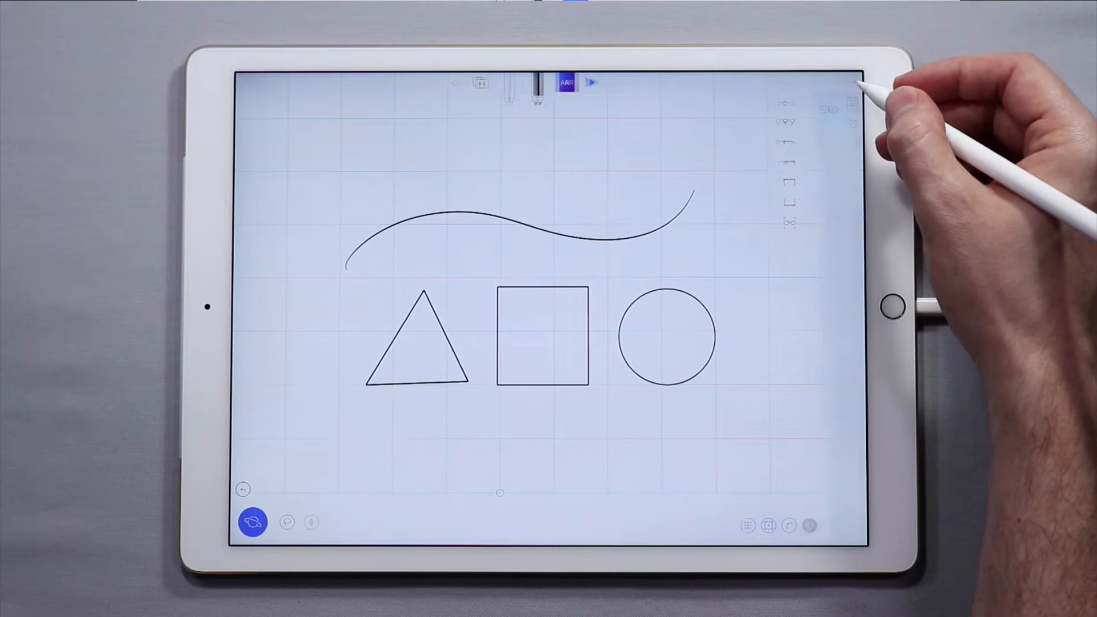
Step: Show the app settings and toggle Quick Menus off, then back on
{"action": "left_click", "coordinate": [853, 162]}
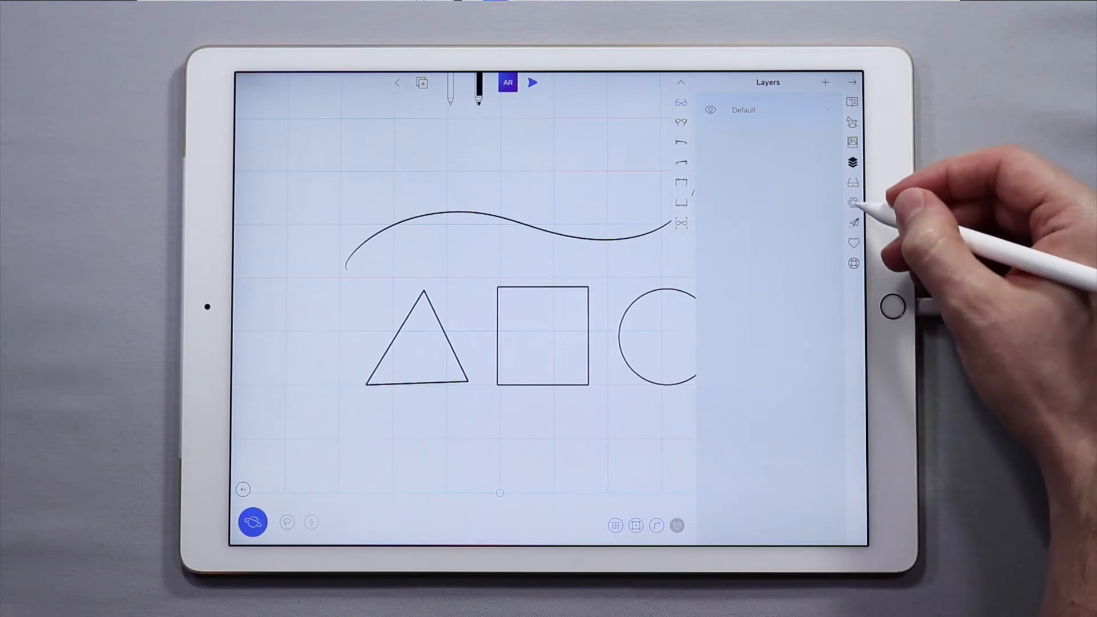
{"action": "left_click", "coordinate": [853, 204]}
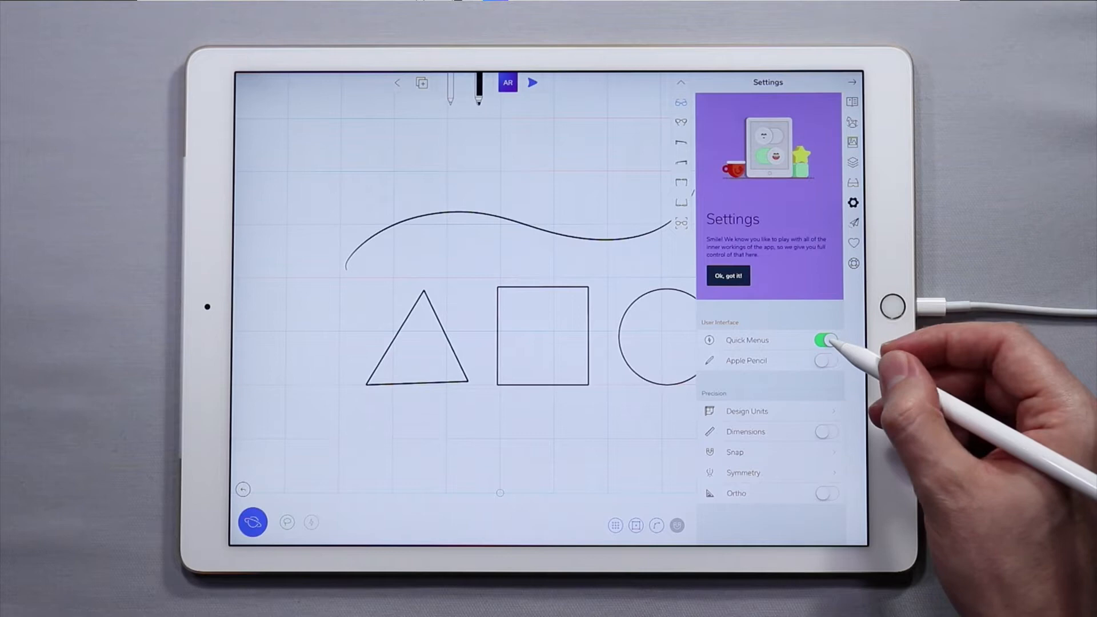
{"action": "left_click", "coordinate": [826, 340]}
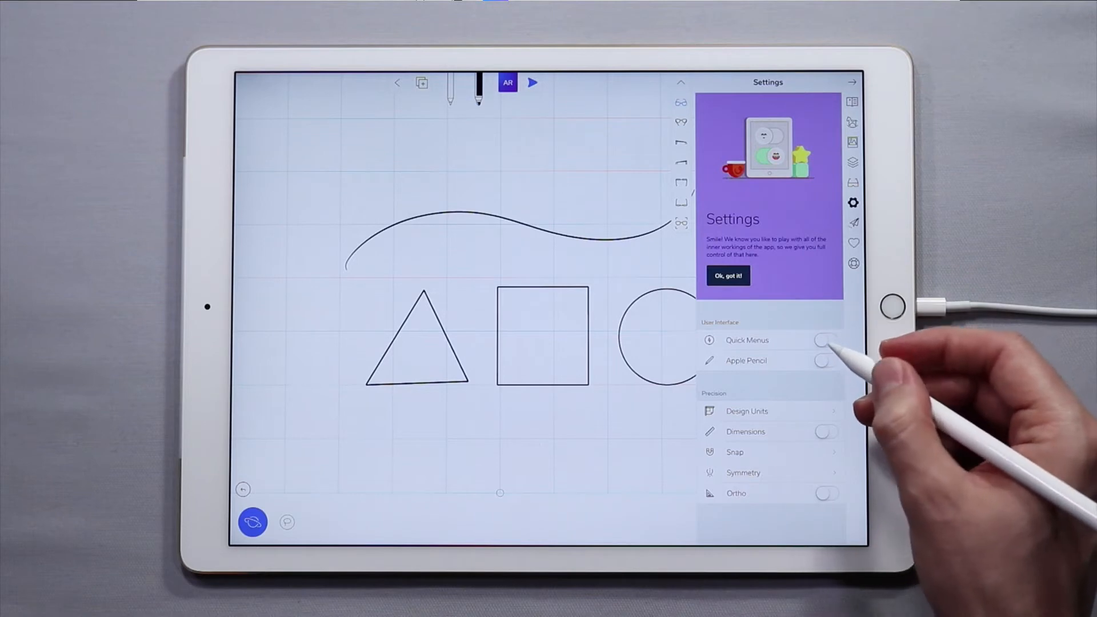
{"action": "left_click", "coordinate": [826, 340]}
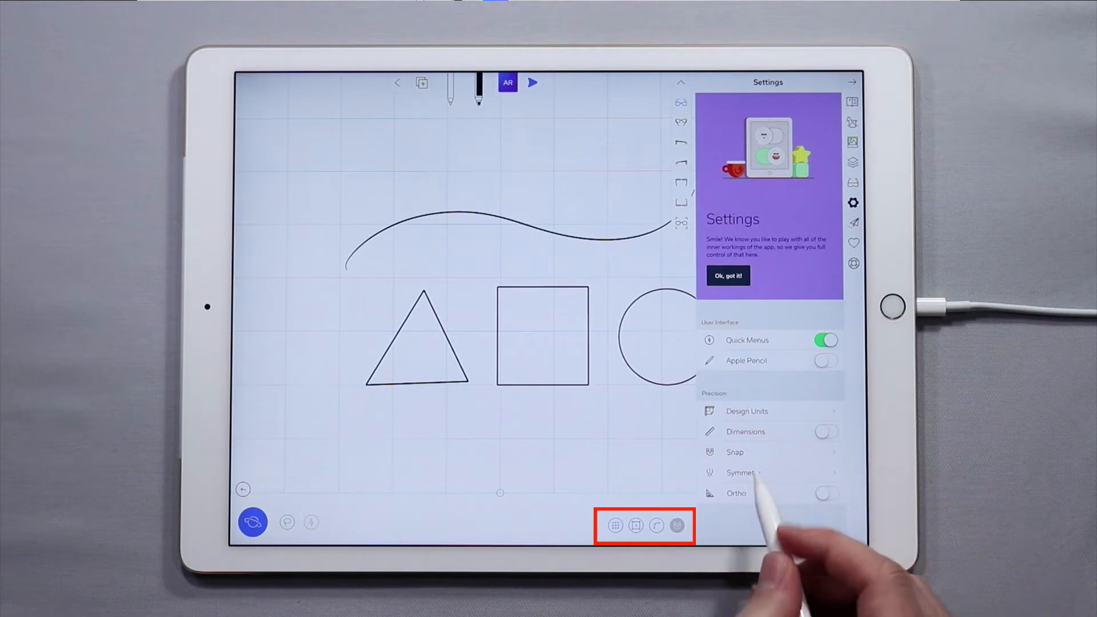
Step: Enable Any Curve Point snapping in the Snap settings
{"action": "left_click", "coordinate": [735, 452]}
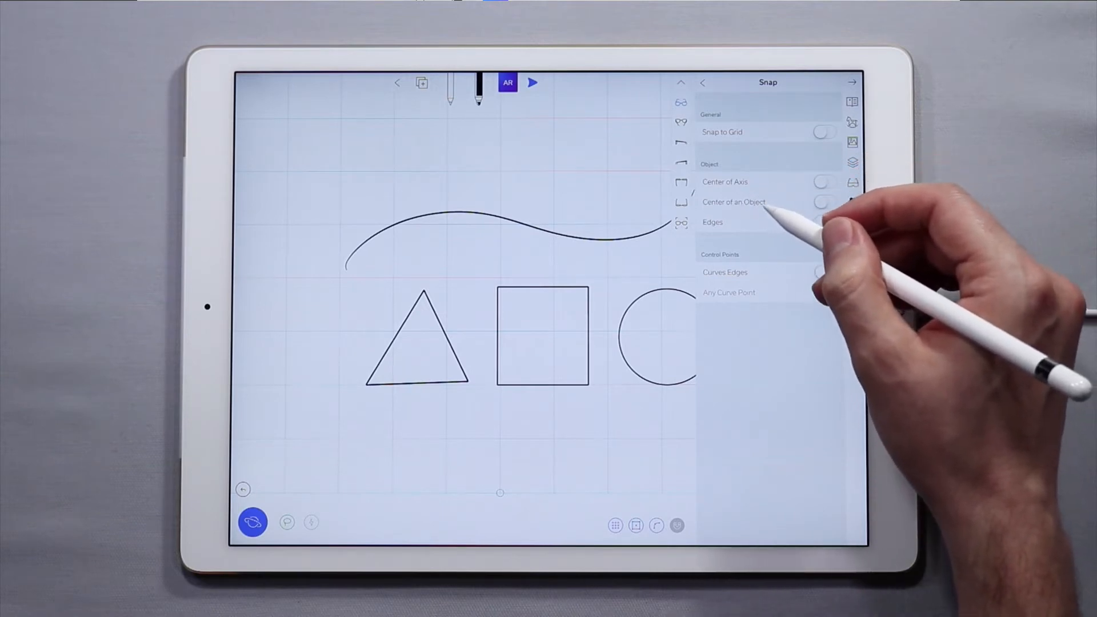
{"action": "left_click", "coordinate": [825, 293]}
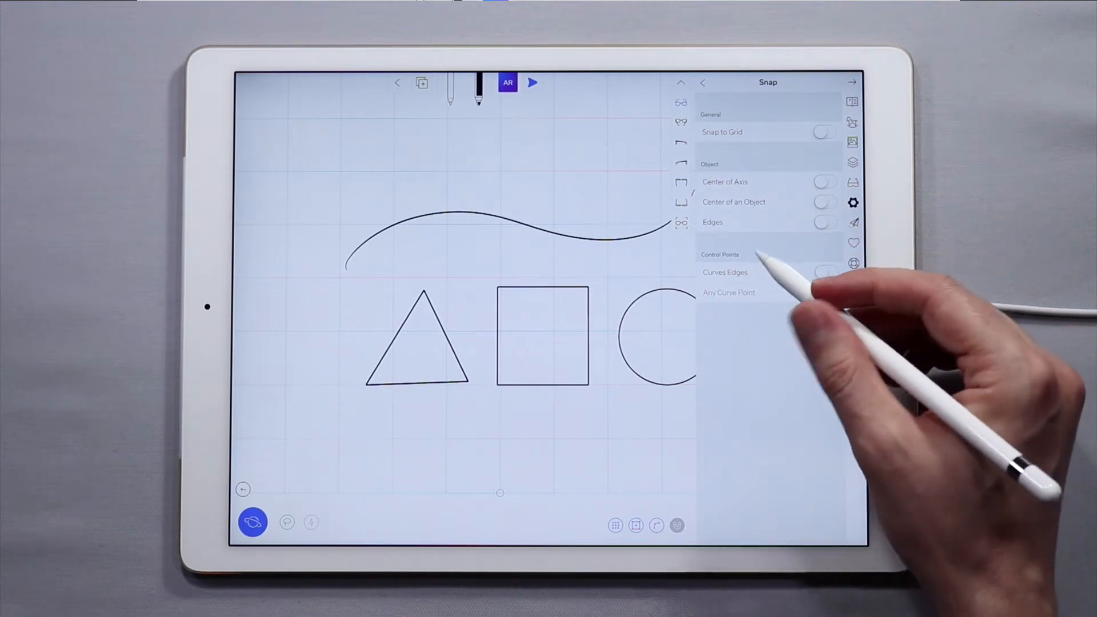
{"action": "left_click", "coordinate": [824, 292]}
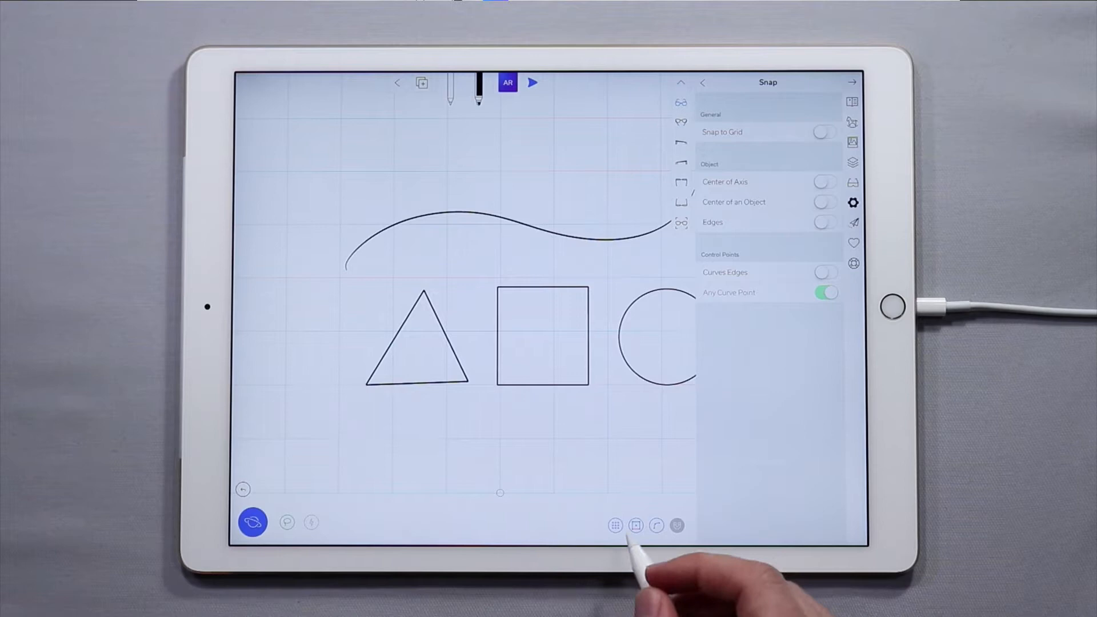
{"action": "mouse_move", "coordinate": [617, 561]}
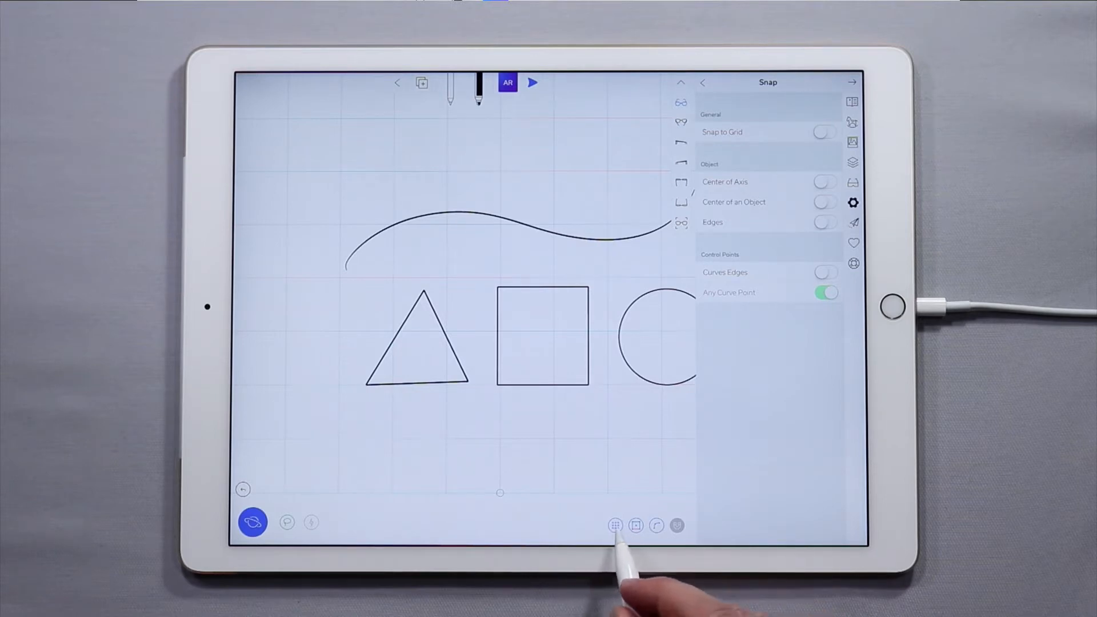
Step: Enable Snap to Grid, then move the curve higher and the circle along grid positions
{"action": "left_click", "coordinate": [824, 132]}
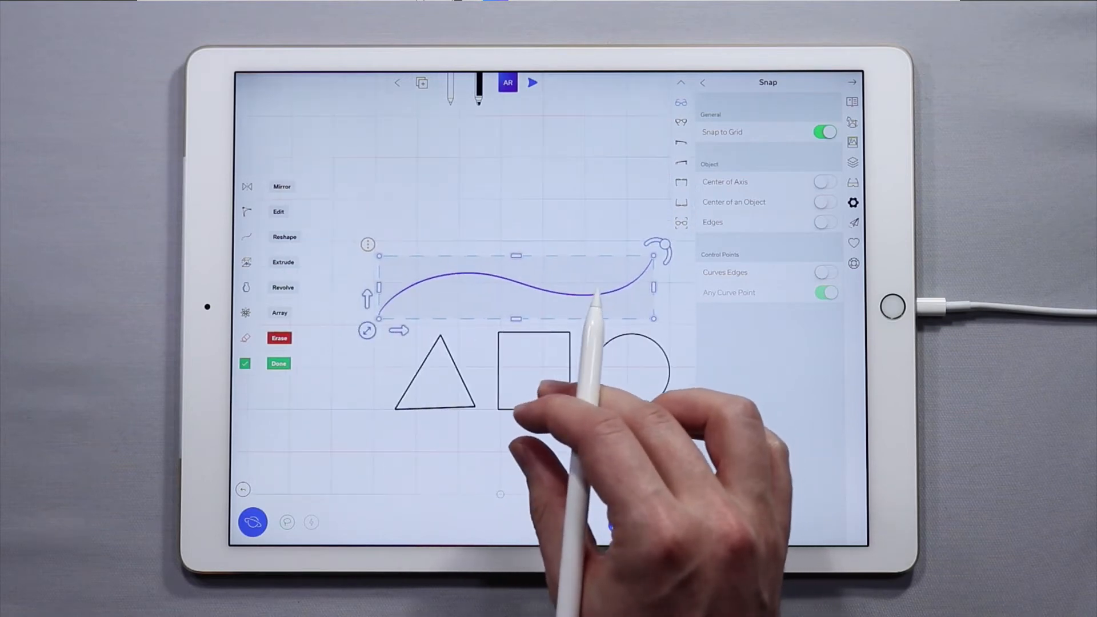
{"action": "left_click_drag", "start_coordinate": [598, 290], "coordinate": [546, 287]}
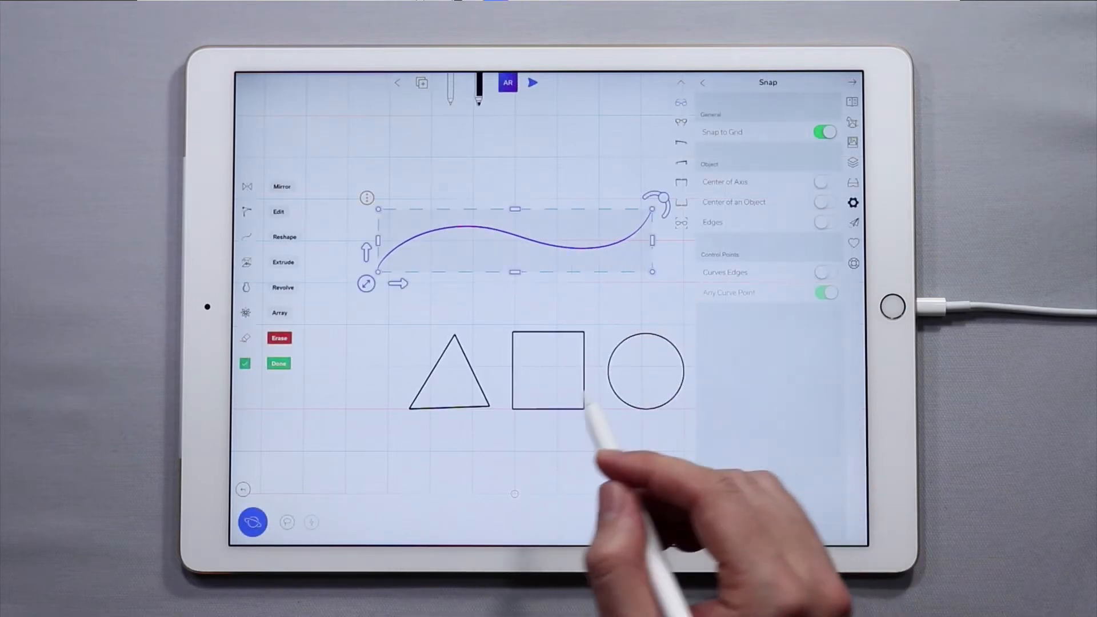
{"action": "left_click", "coordinate": [279, 363]}
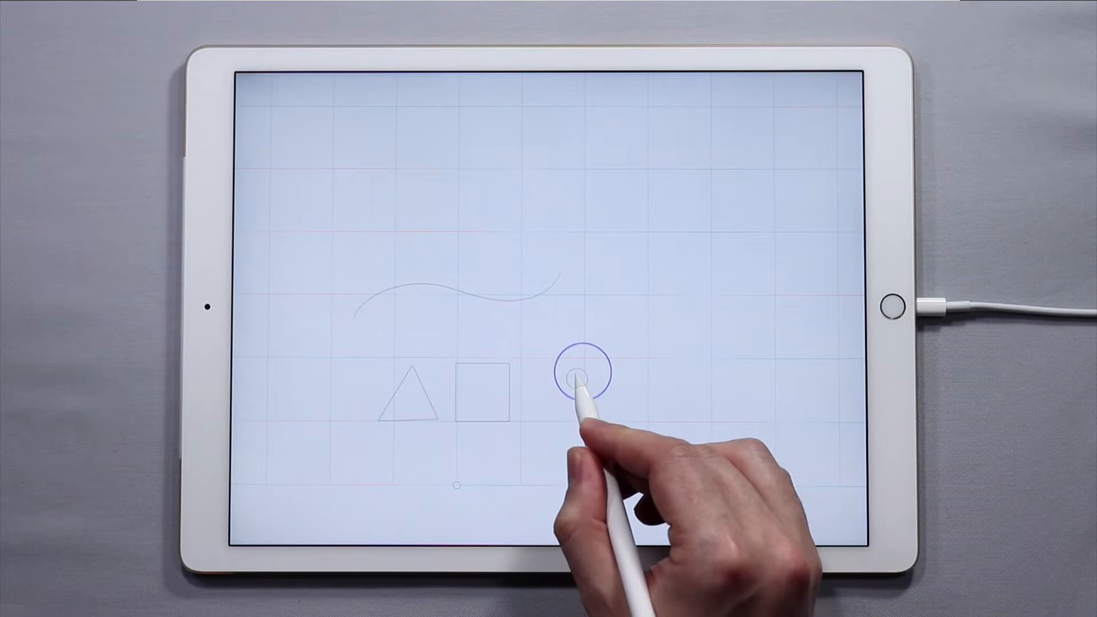
{"action": "left_click_drag", "start_coordinate": [581, 370], "coordinate": [651, 410]}
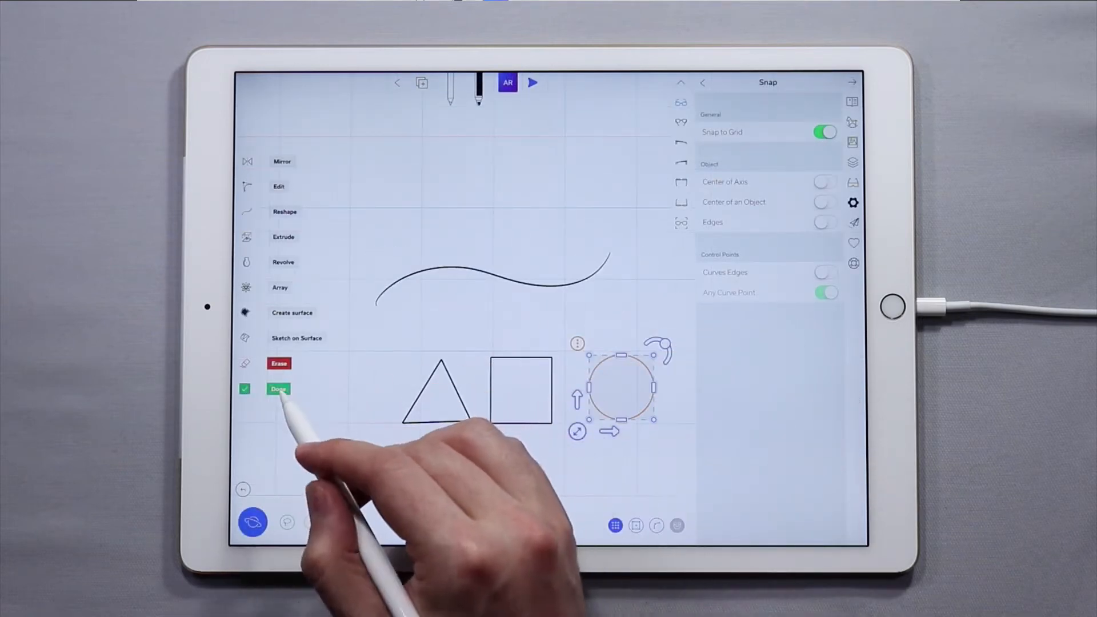
Step: Edit the curve and drag its endpoints and control points onto grid positions
{"action": "left_click", "coordinate": [279, 388]}
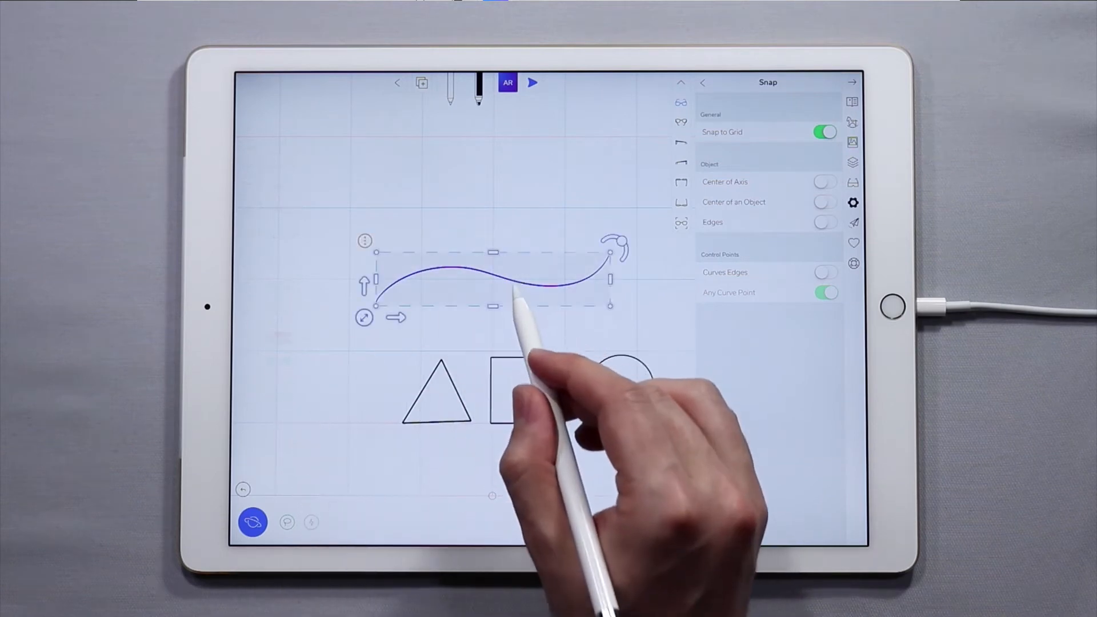
{"action": "left_click", "coordinate": [364, 241]}
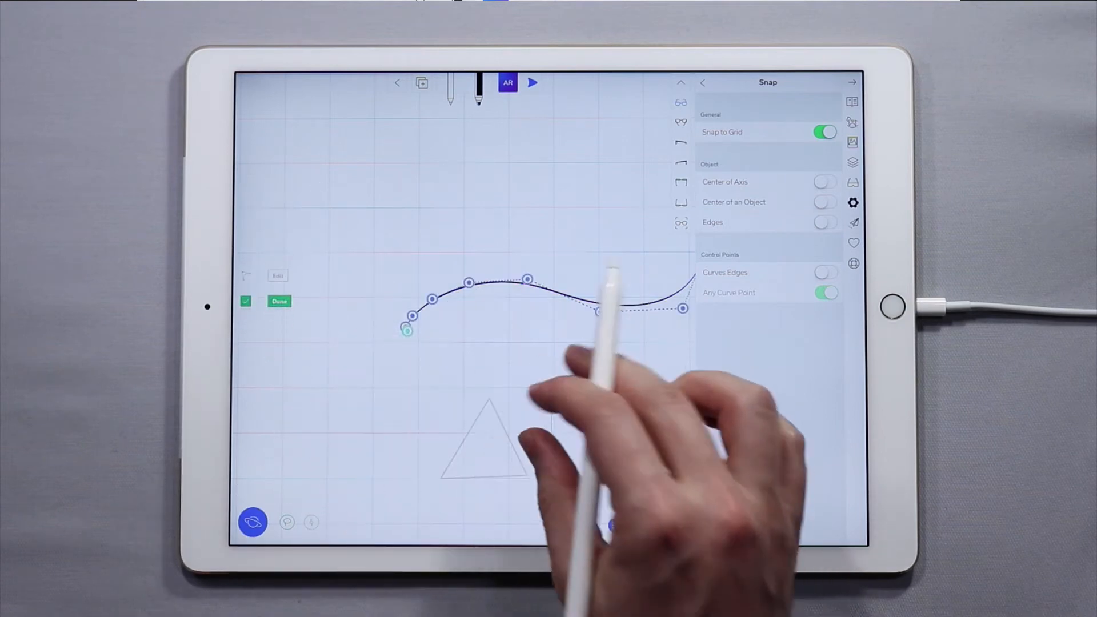
{"action": "left_click_drag", "start_coordinate": [683, 307], "coordinate": [637, 286]}
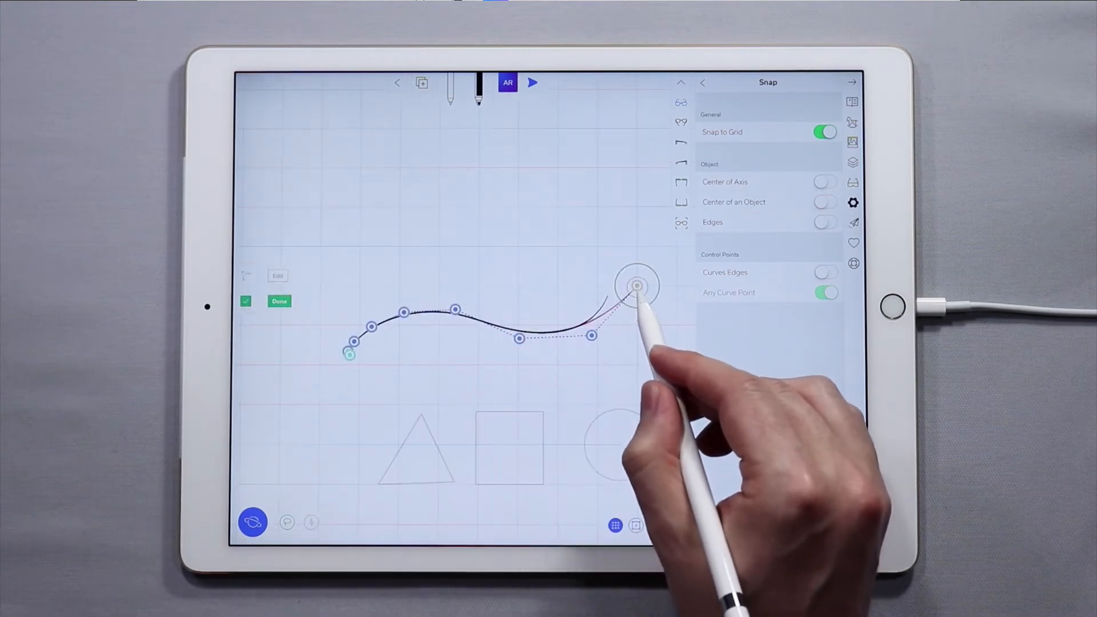
{"action": "left_click_drag", "start_coordinate": [638, 285], "coordinate": [598, 366]}
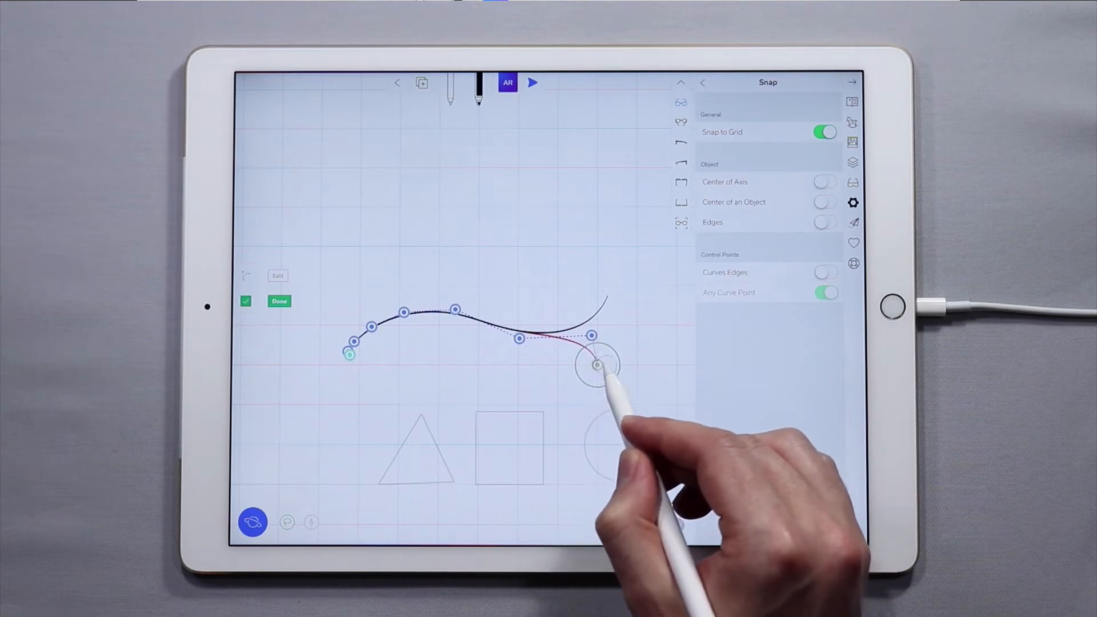
{"action": "left_click_drag", "start_coordinate": [598, 363], "coordinate": [597, 246]}
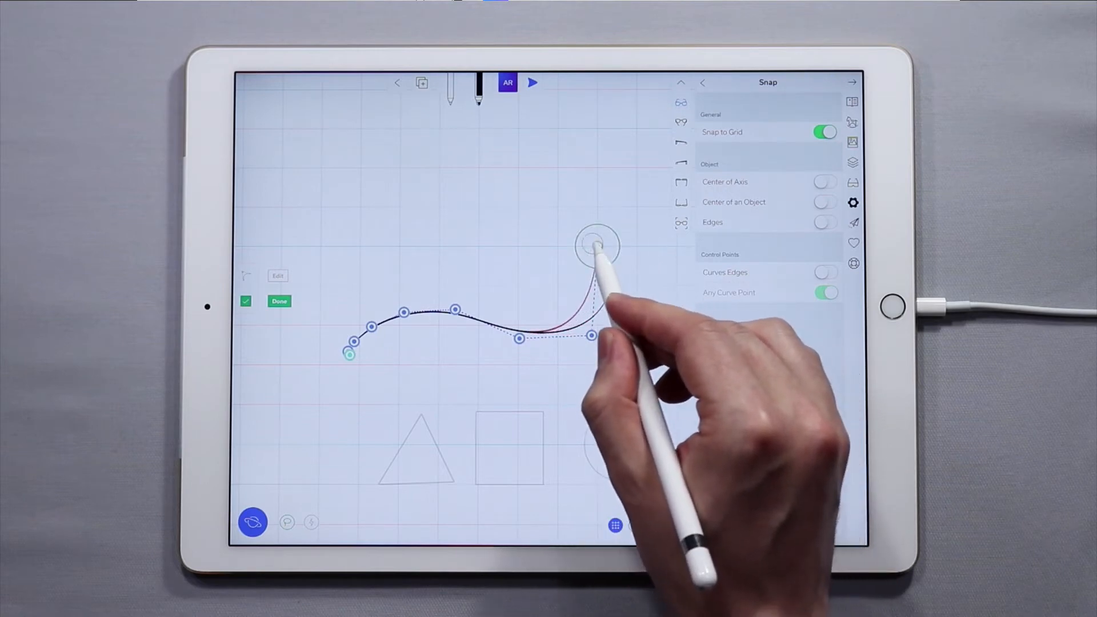
{"action": "left_click_drag", "start_coordinate": [595, 247], "coordinate": [635, 286]}
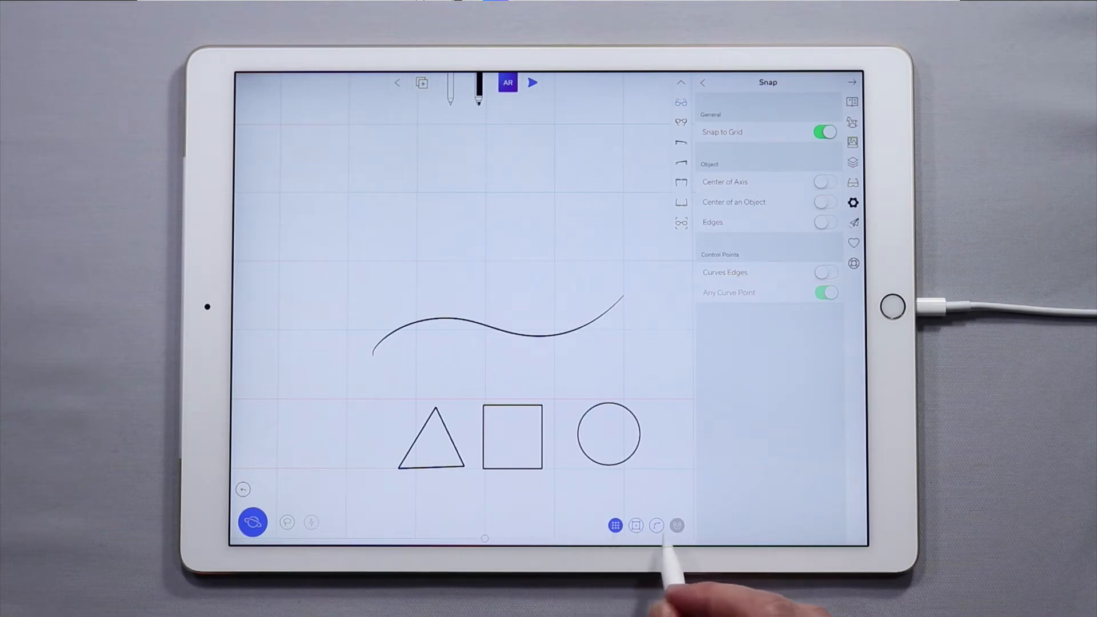
Step: Disable grid snapping and enable Center of an Object snapping
{"action": "left_click", "coordinate": [615, 526]}
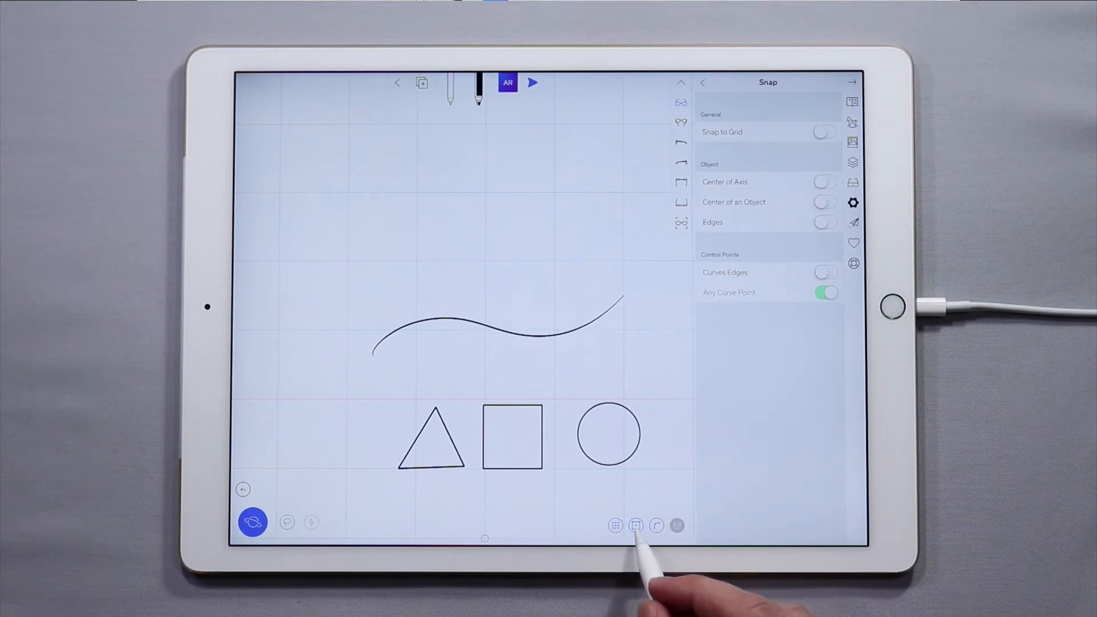
{"action": "left_click", "coordinate": [824, 203]}
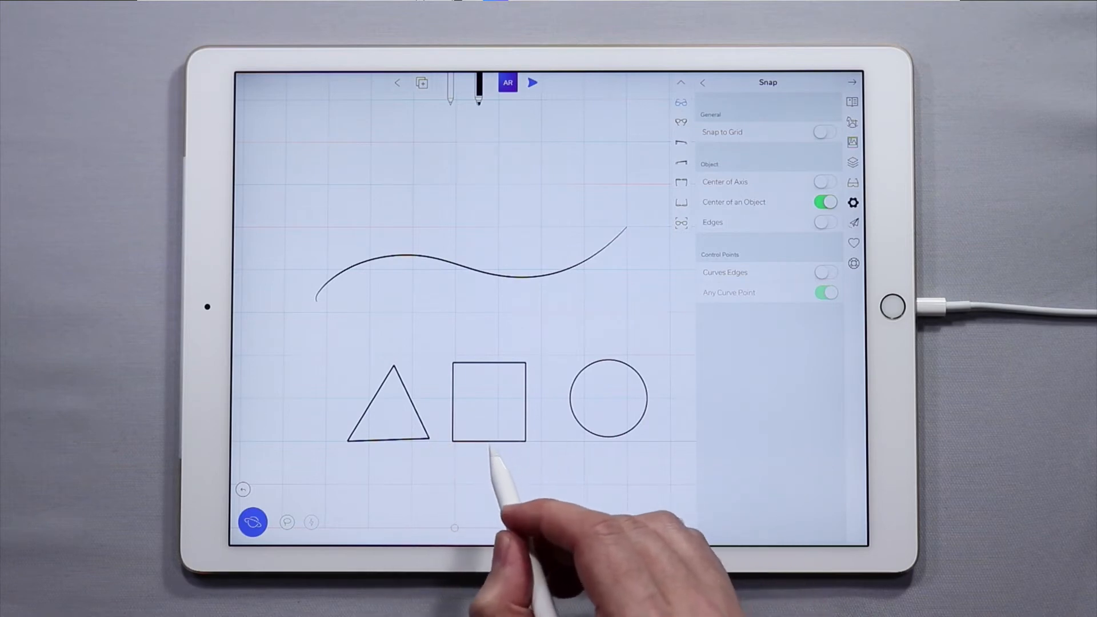
Step: Drag the square so its centre snaps to the circle's centre and under curve points
{"action": "left_click", "coordinate": [489, 403]}
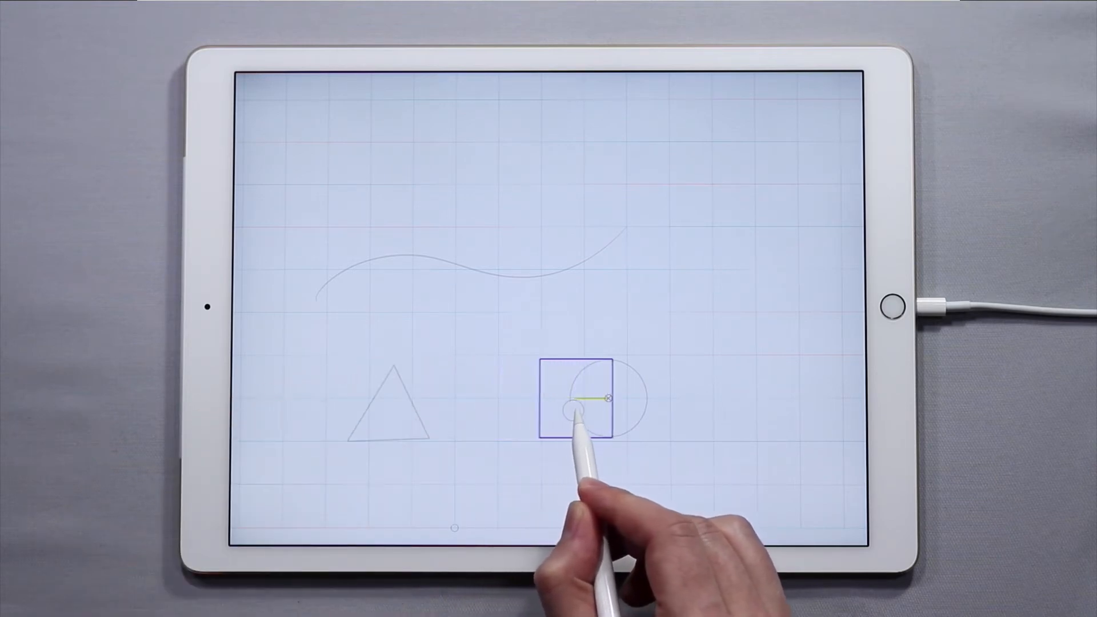
{"action": "left_click_drag", "start_coordinate": [581, 399], "coordinate": [602, 413]}
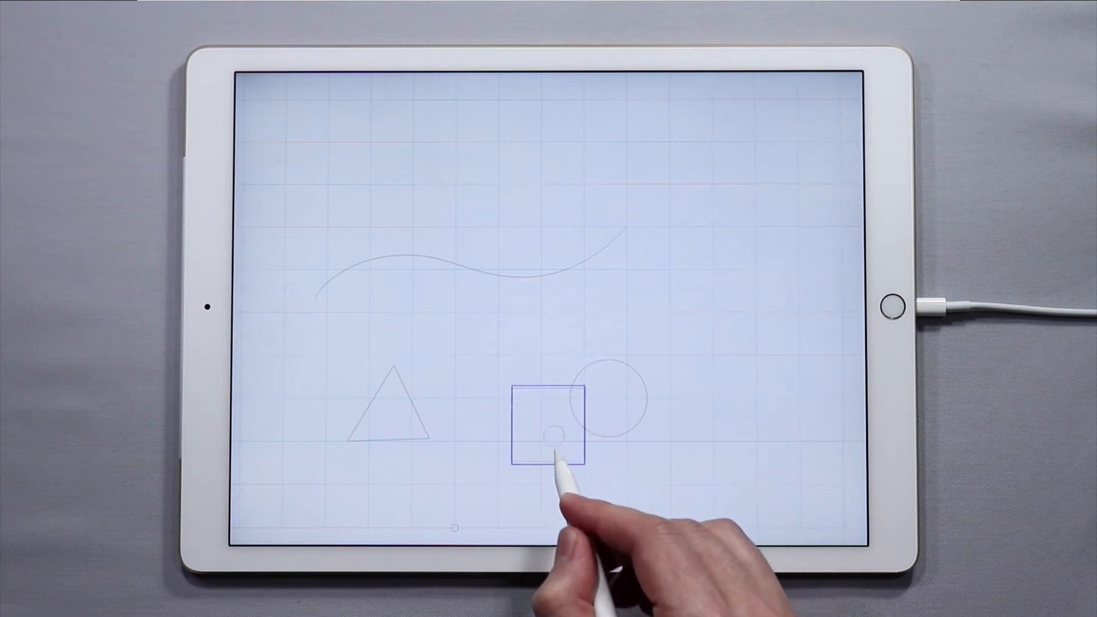
{"action": "left_click_drag", "start_coordinate": [553, 438], "coordinate": [613, 298]}
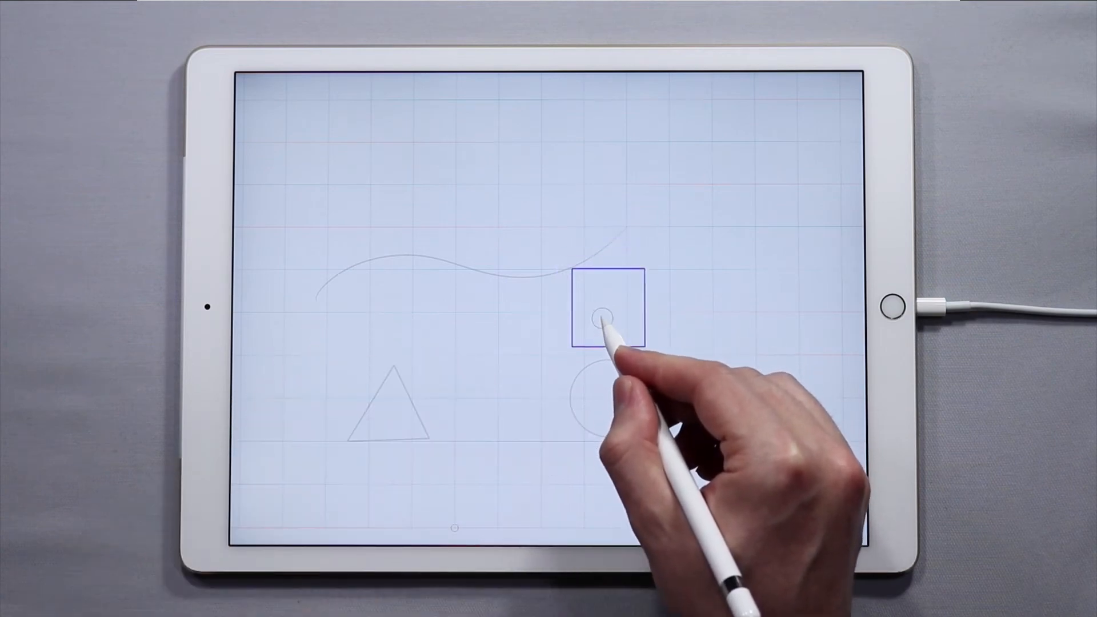
{"action": "left_click_drag", "start_coordinate": [610, 320], "coordinate": [472, 416]}
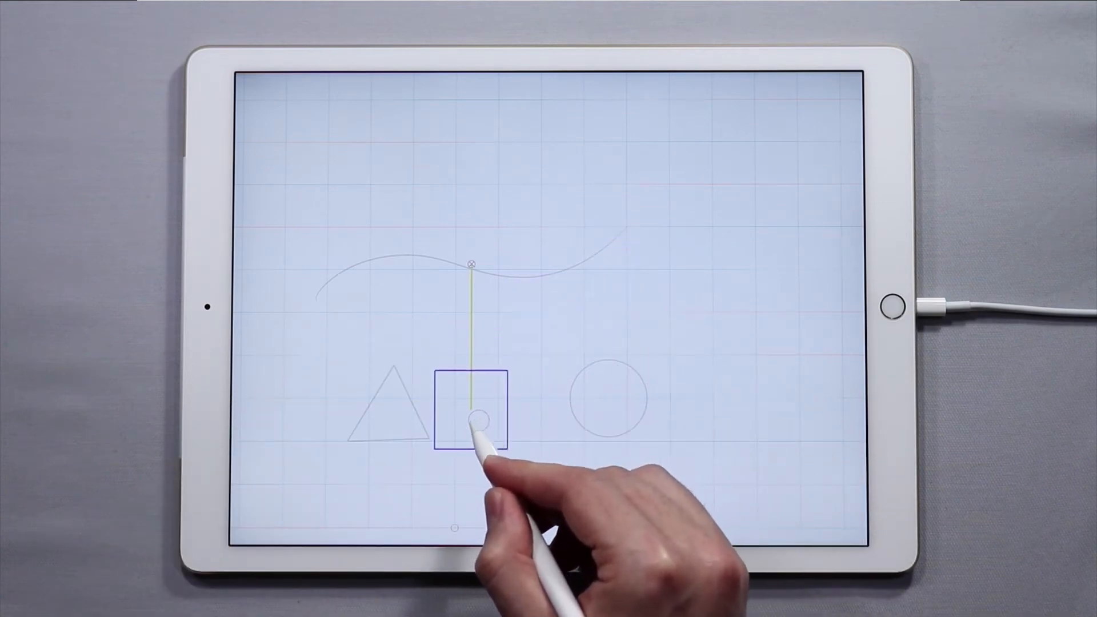
{"action": "left_click_drag", "start_coordinate": [480, 419], "coordinate": [510, 423]}
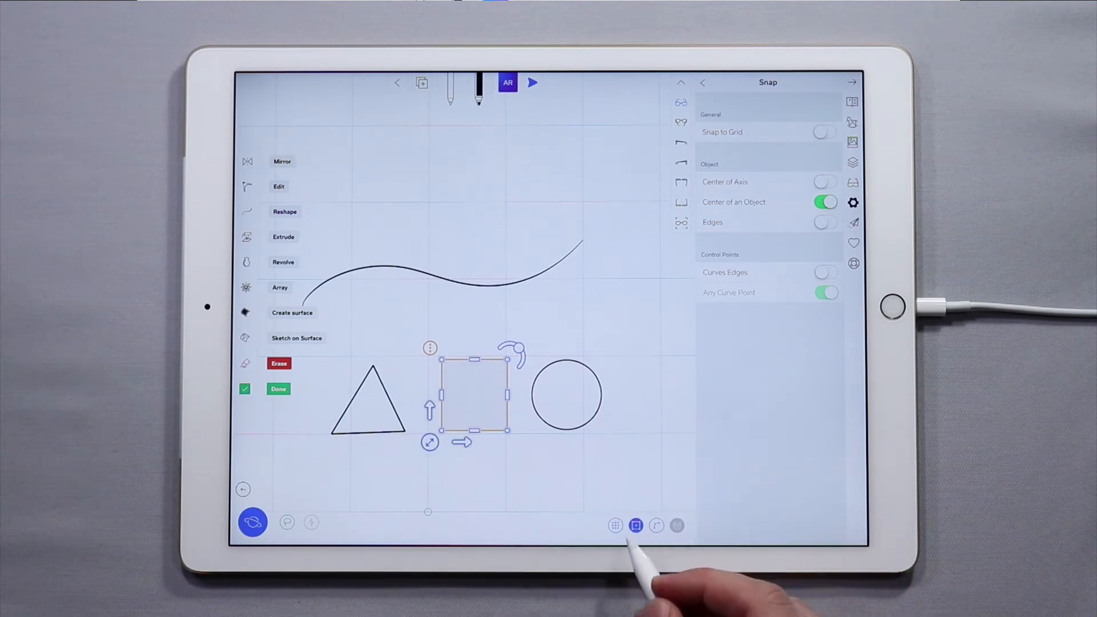
Step: Replace Center of an Object snapping with Center of Axis snapping
{"action": "left_click", "coordinate": [824, 202]}
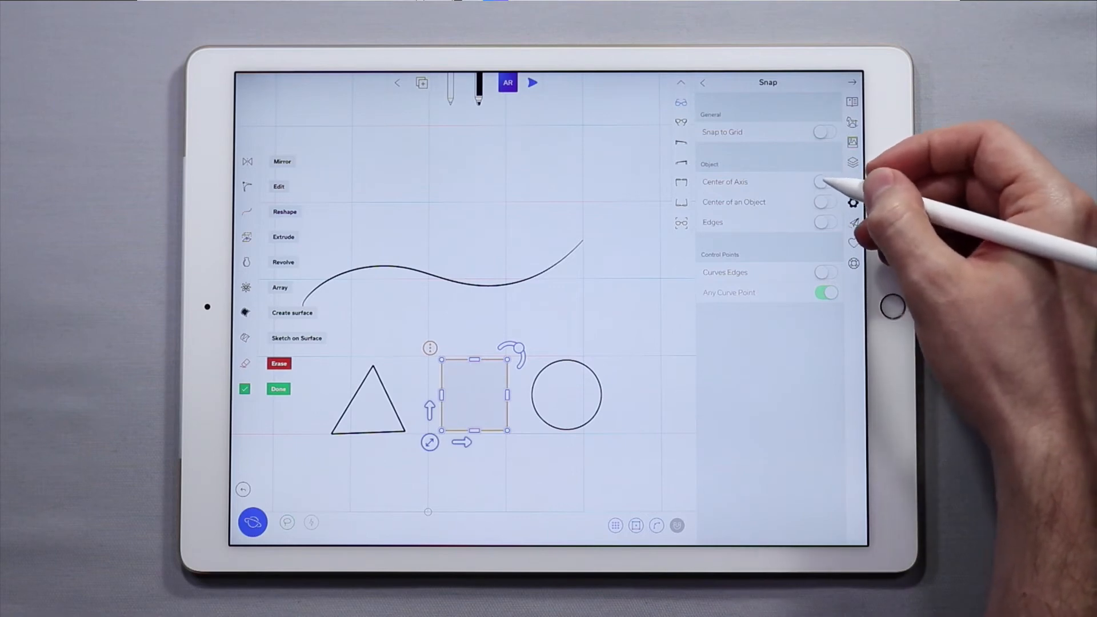
{"action": "left_click", "coordinate": [825, 182]}
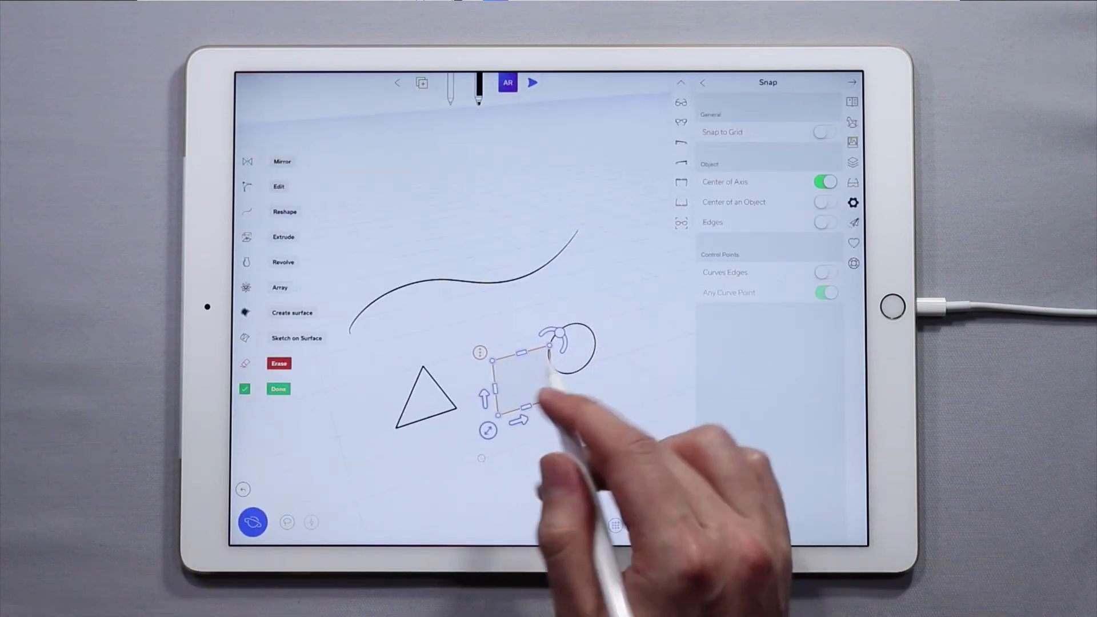
{"action": "left_click", "coordinate": [532, 82]}
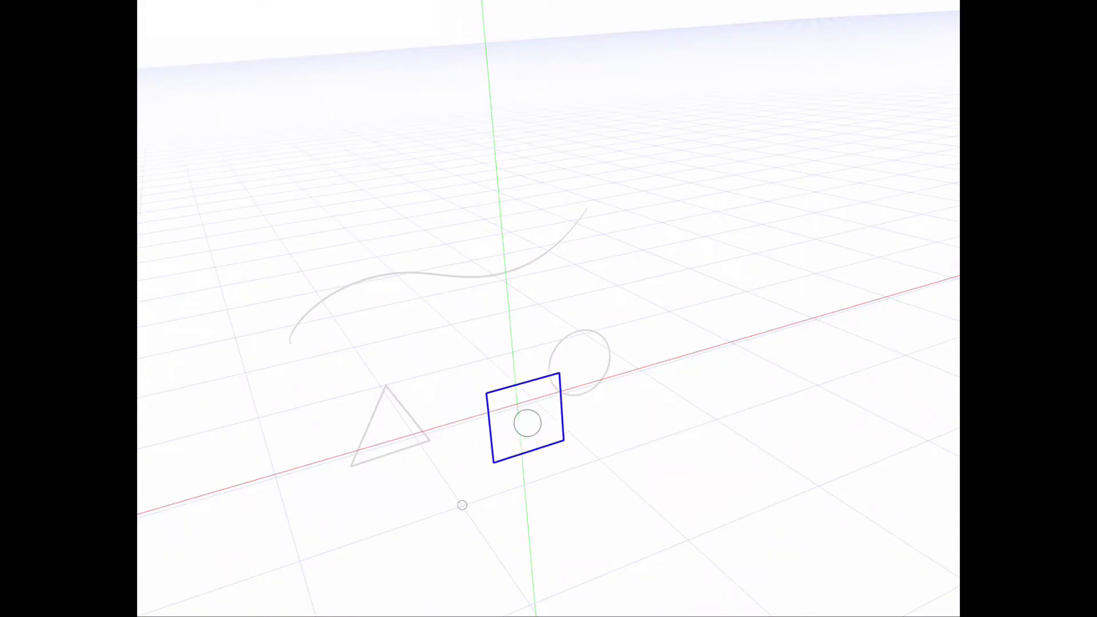
Step: Drag the square via the axis centre and over the circle, dropping it left of the circle
{"action": "left_click_drag", "start_coordinate": [528, 423], "coordinate": [479, 415]}
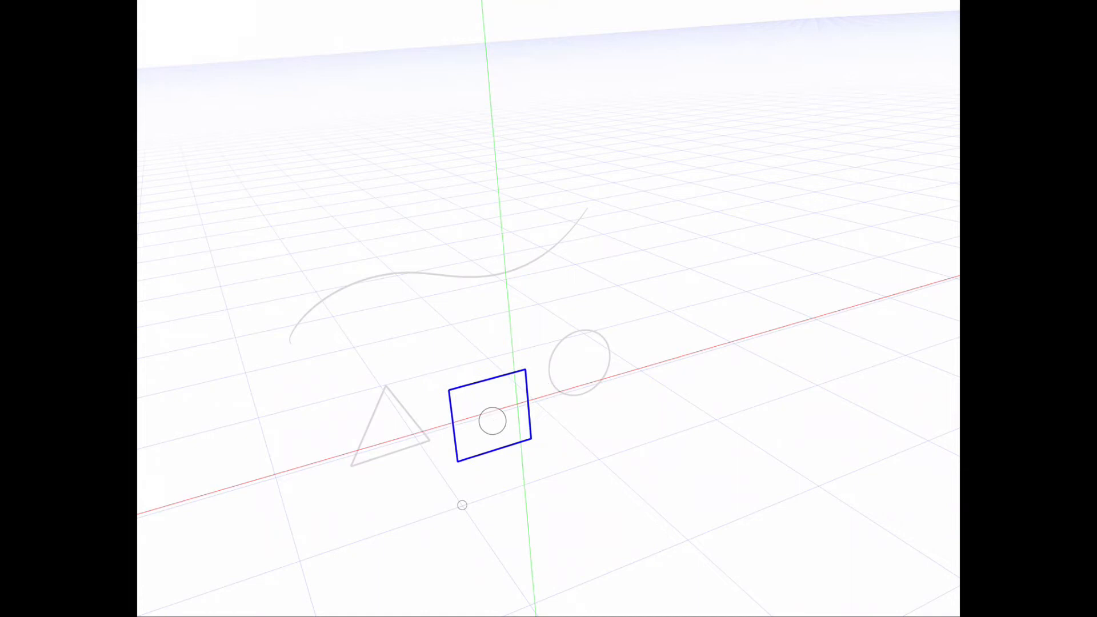
{"action": "left_click_drag", "start_coordinate": [491, 419], "coordinate": [606, 376]}
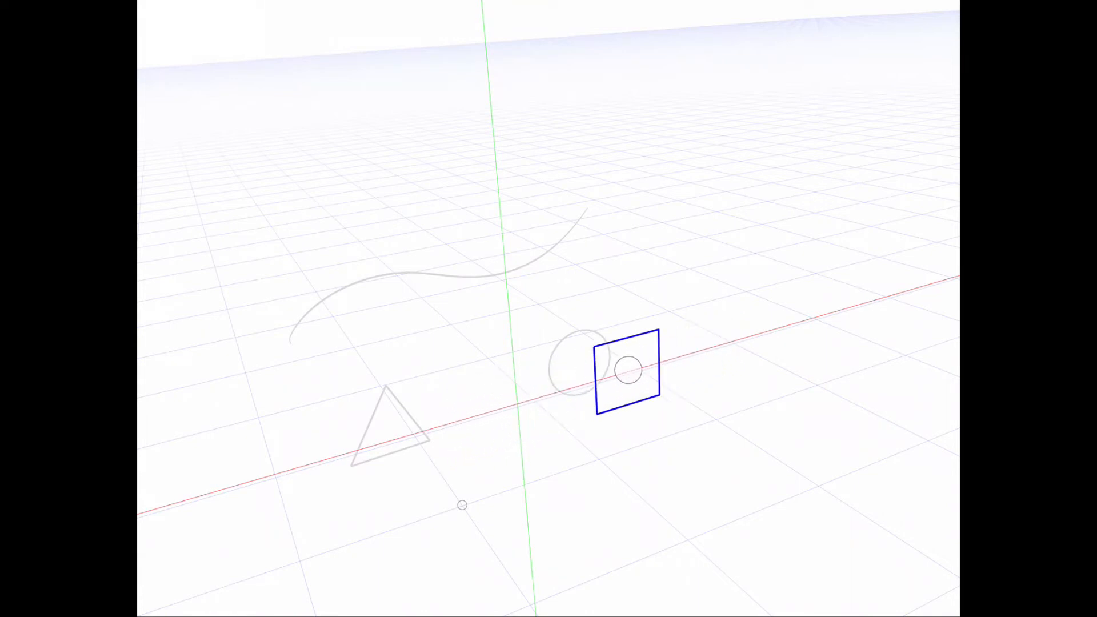
{"action": "left_click_drag", "start_coordinate": [627, 371], "coordinate": [517, 347]}
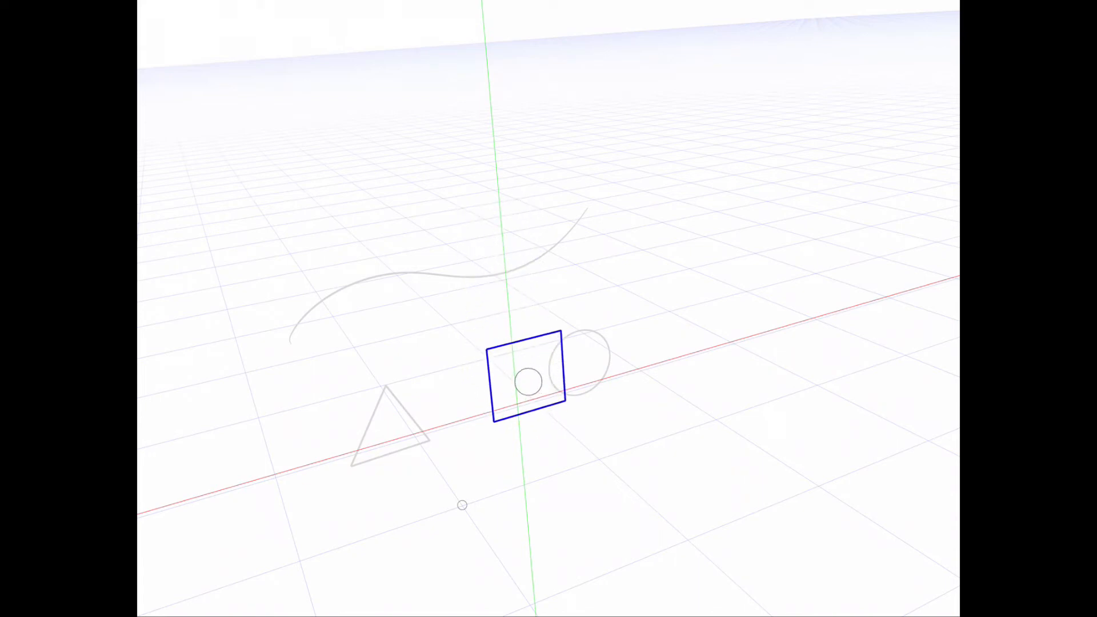
{"action": "left_click_drag", "start_coordinate": [526, 381], "coordinate": [468, 418]}
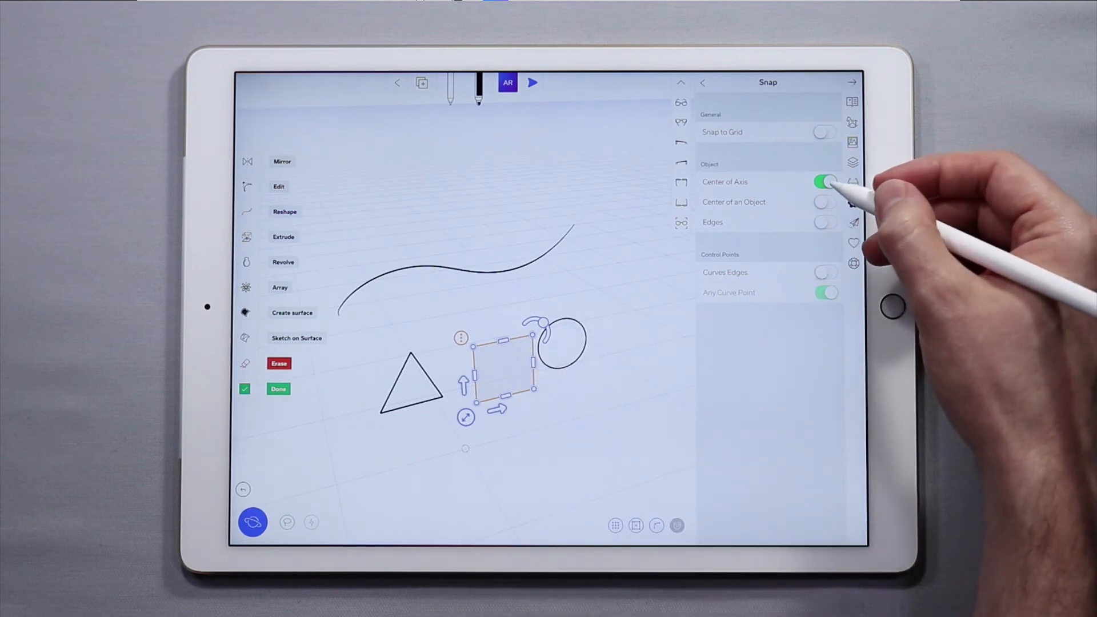
Step: Enable Edges snapping and slide the square along the triangle's baseline to the circle
{"action": "left_click", "coordinate": [825, 222]}
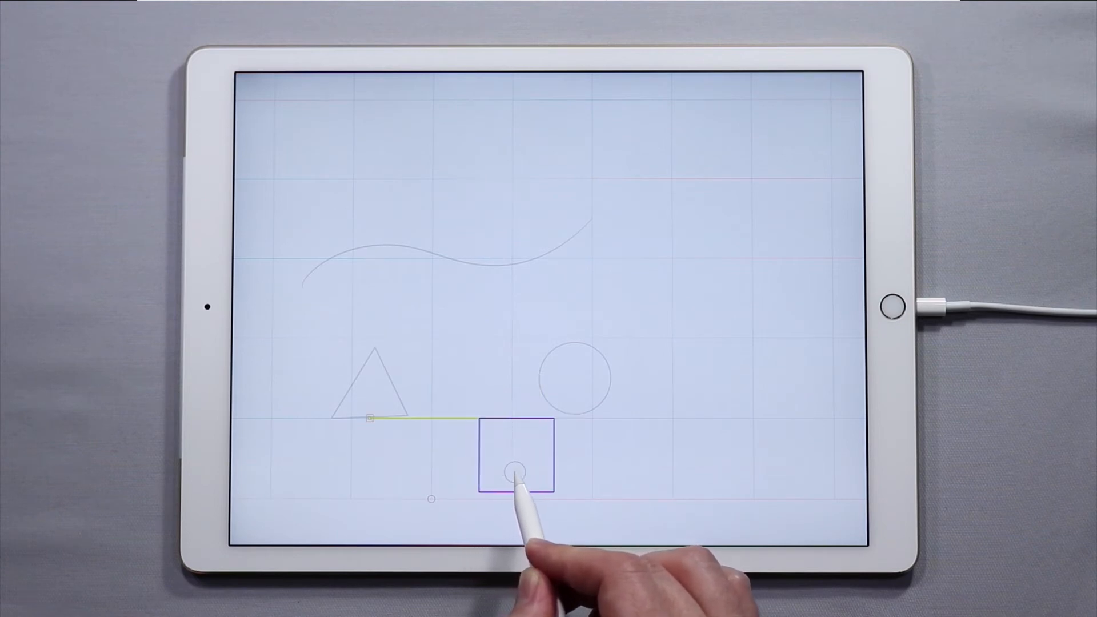
{"action": "left_click_drag", "start_coordinate": [515, 472], "coordinate": [560, 469]}
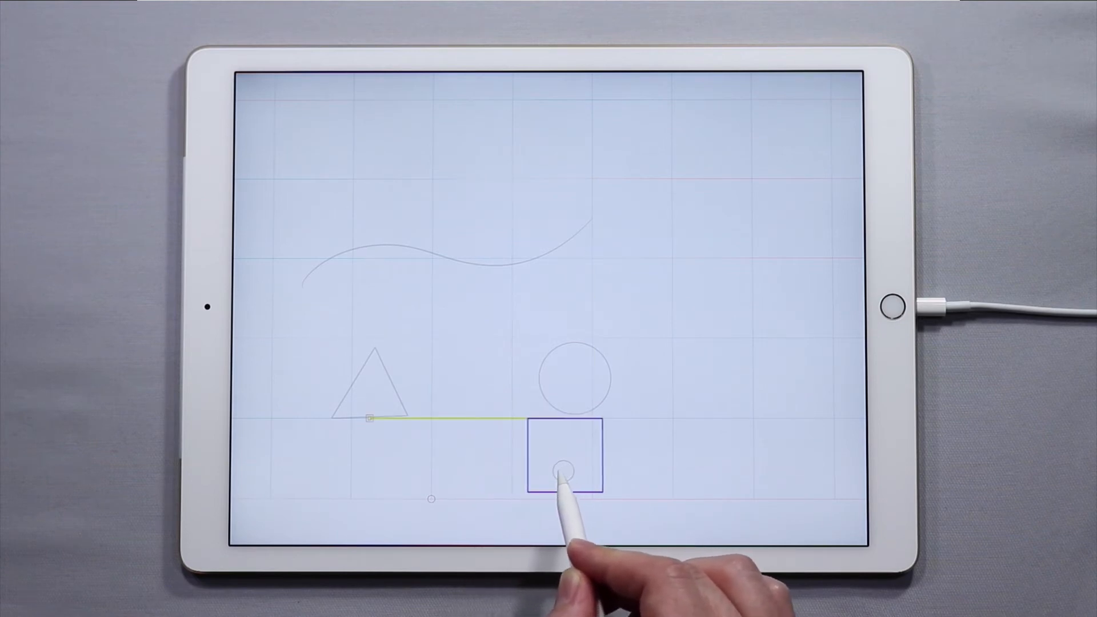
{"action": "left_click_drag", "start_coordinate": [566, 469], "coordinate": [662, 370]}
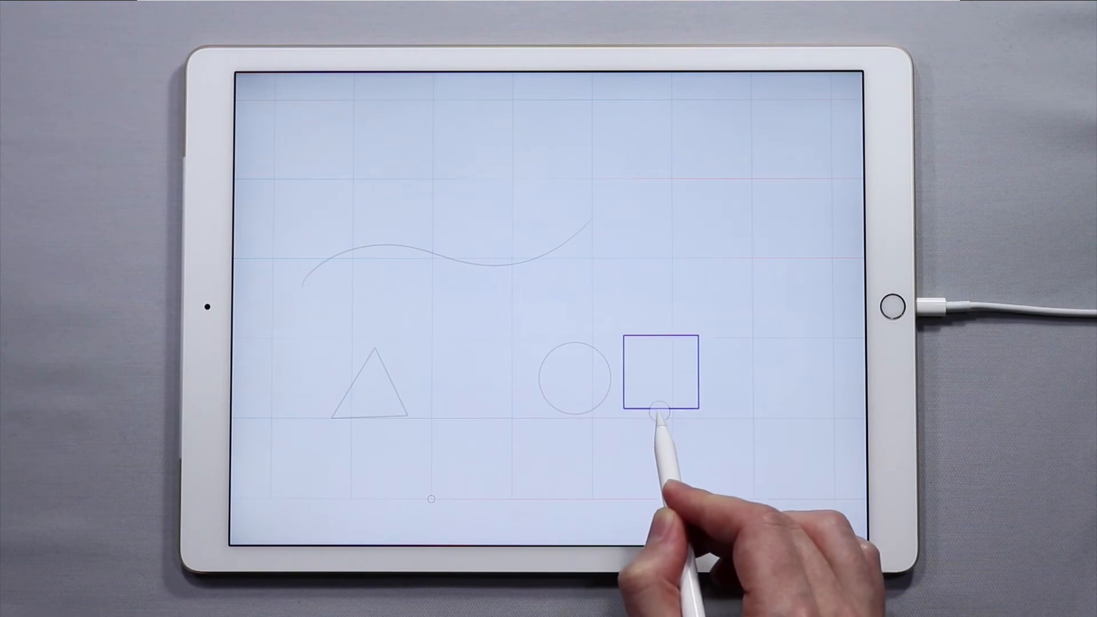
{"action": "left_click_drag", "start_coordinate": [658, 413], "coordinate": [654, 378]}
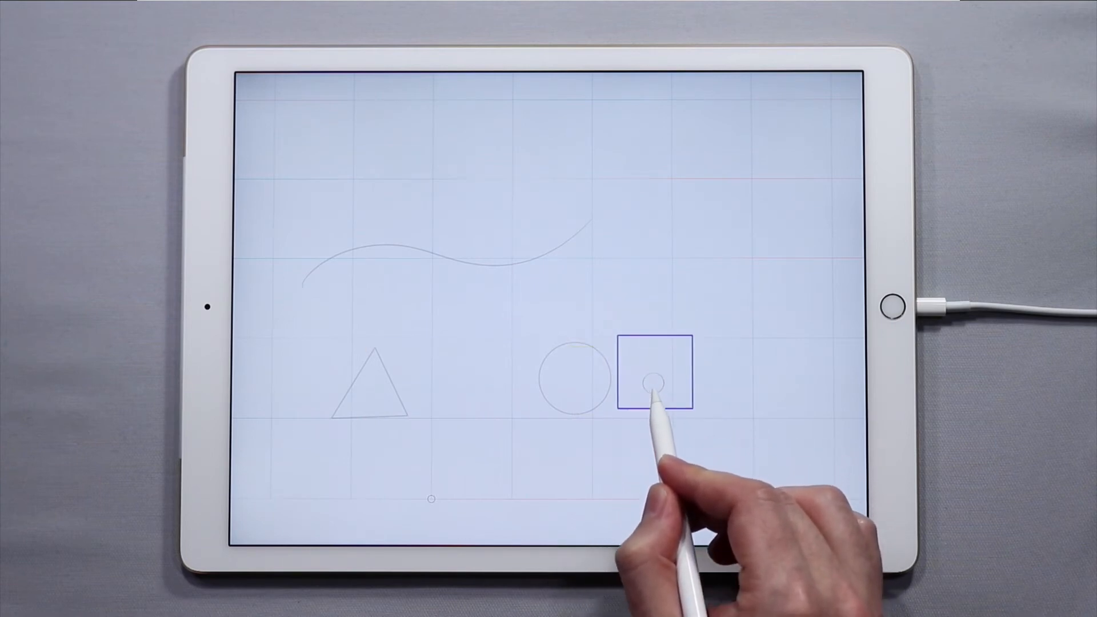
{"action": "left_click_drag", "start_coordinate": [656, 380], "coordinate": [572, 326]}
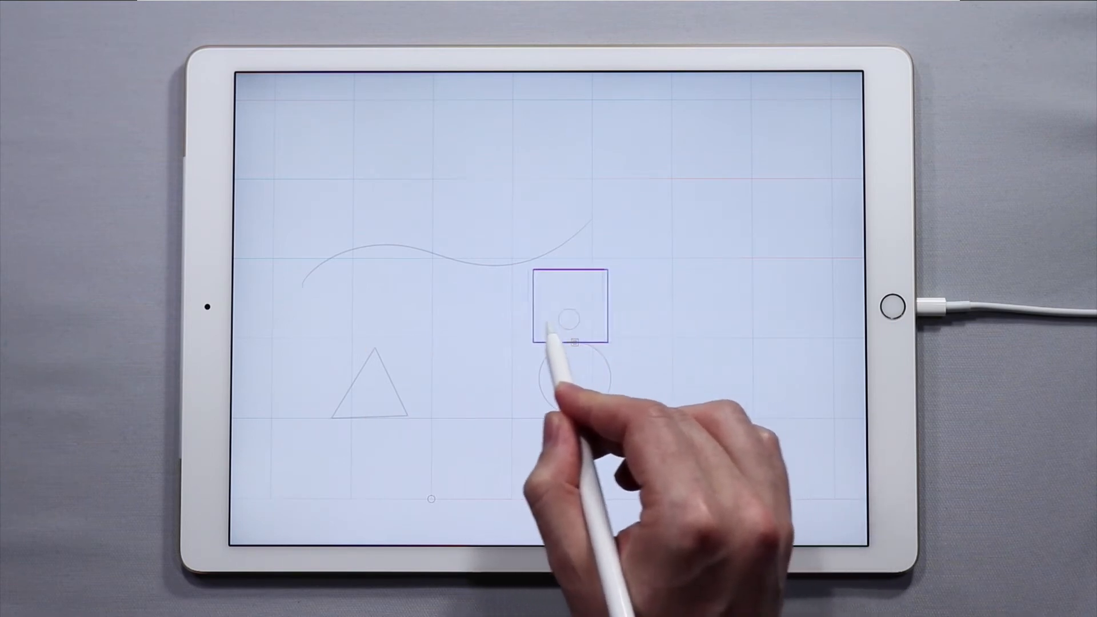
Step: Bring the square back near the triangle, level with the circle's top
{"action": "left_click_drag", "start_coordinate": [570, 304], "coordinate": [473, 409]}
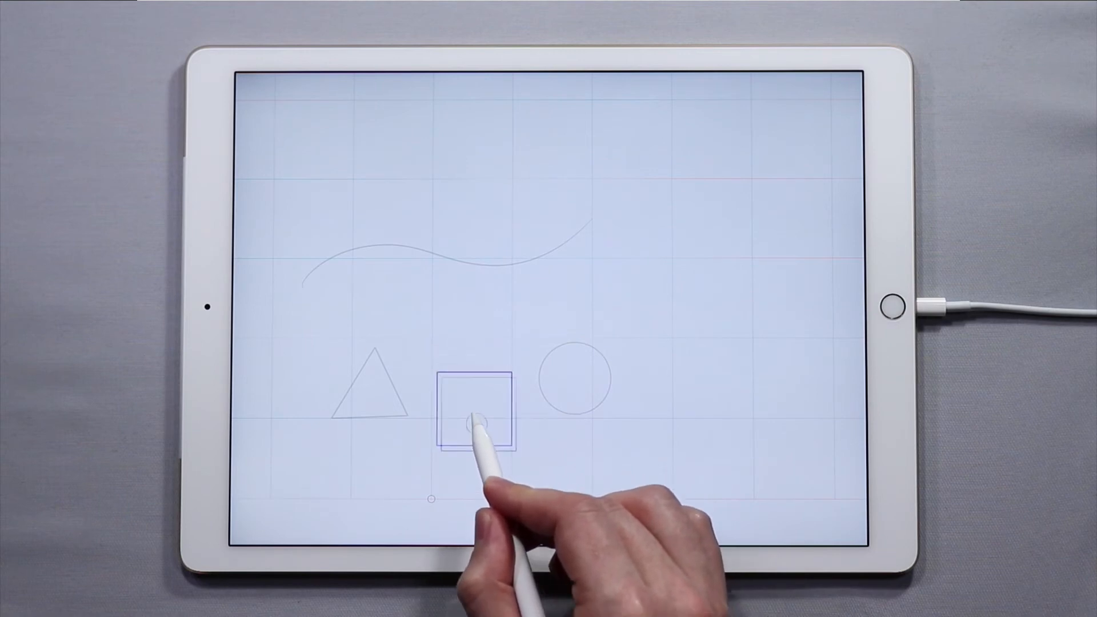
{"action": "left_click_drag", "start_coordinate": [479, 420], "coordinate": [482, 388]}
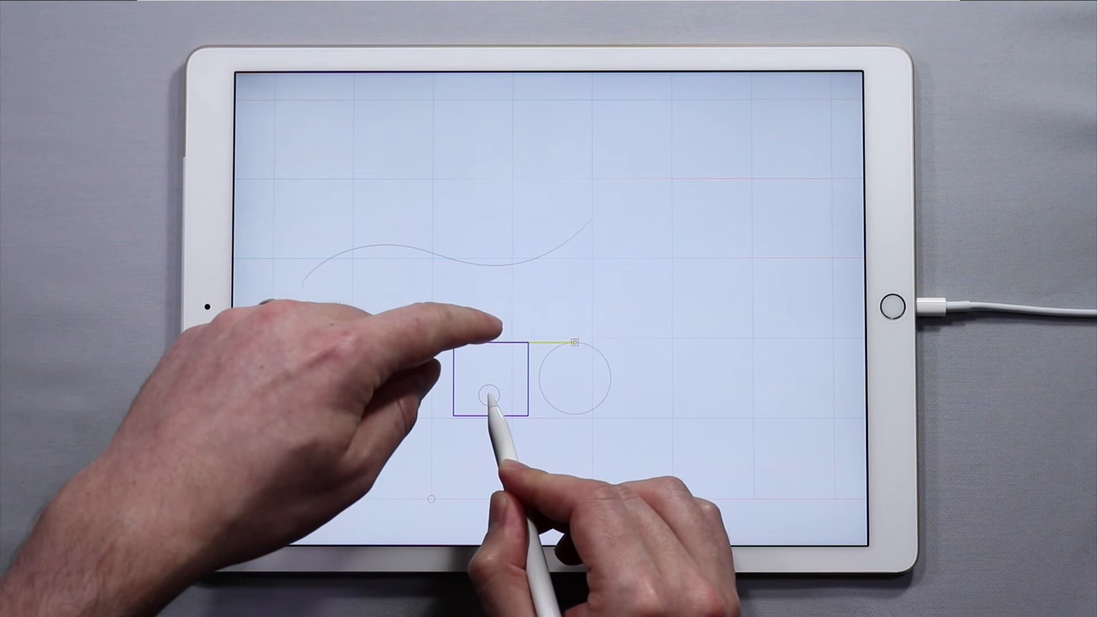
{"action": "left_click", "coordinate": [491, 396]}
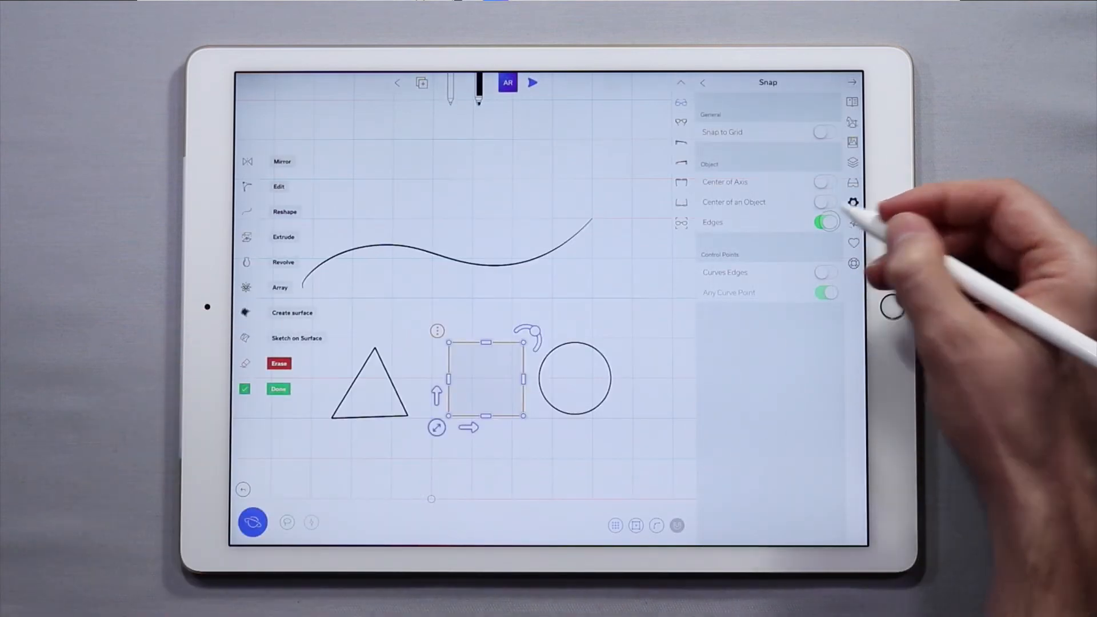
Step: Disable Edges snapping, deselect the square and enable curve-edge snapping
{"action": "left_click", "coordinate": [827, 222]}
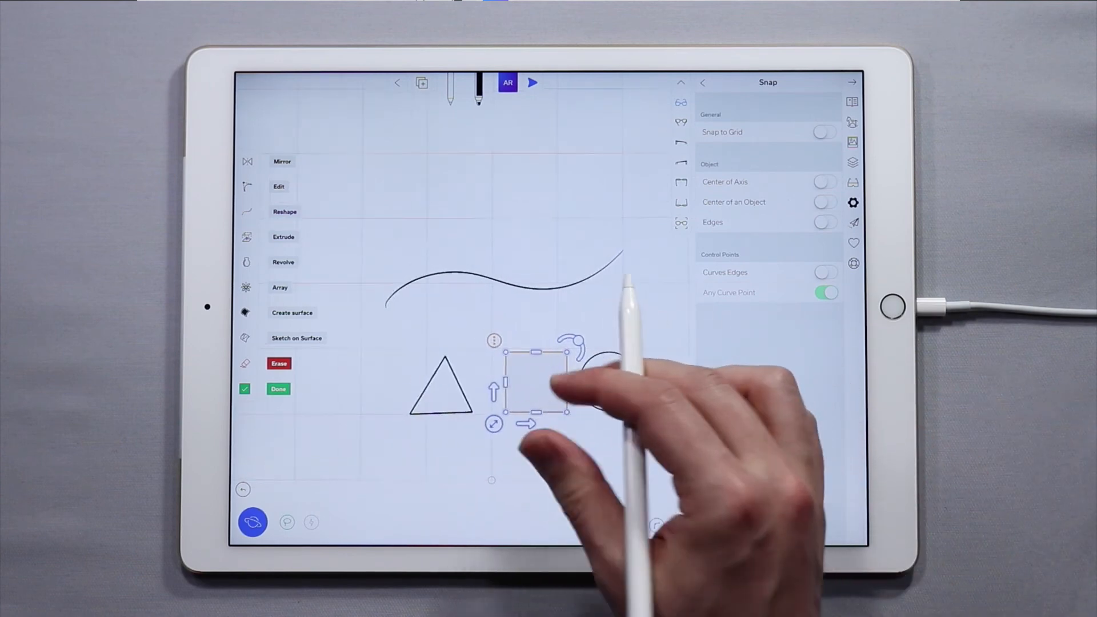
{"action": "left_click", "coordinate": [278, 389]}
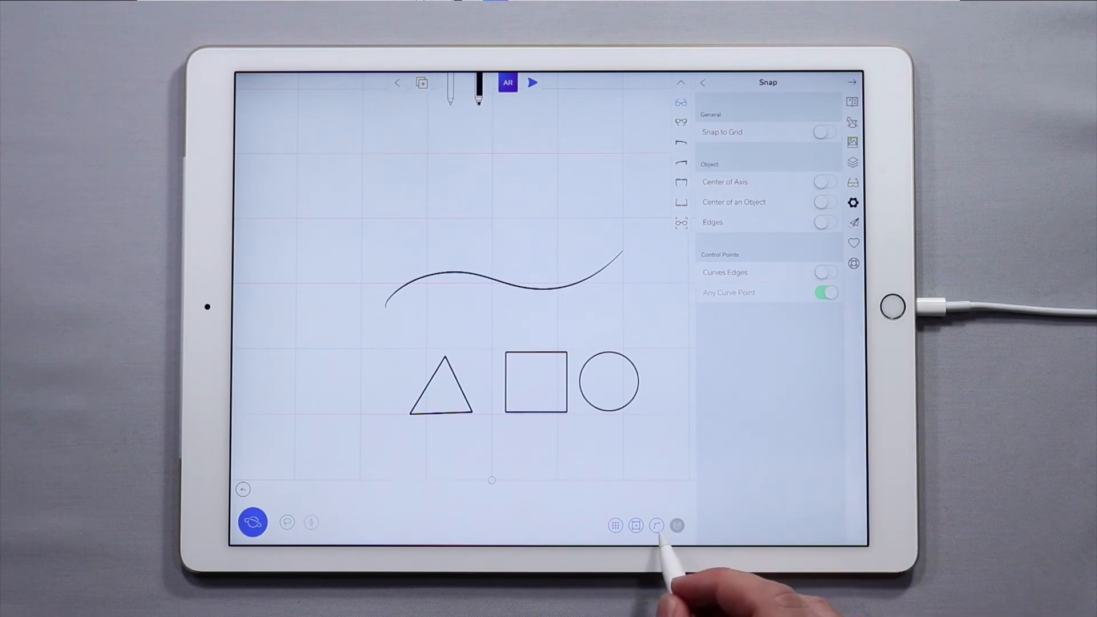
{"action": "left_click", "coordinate": [826, 273]}
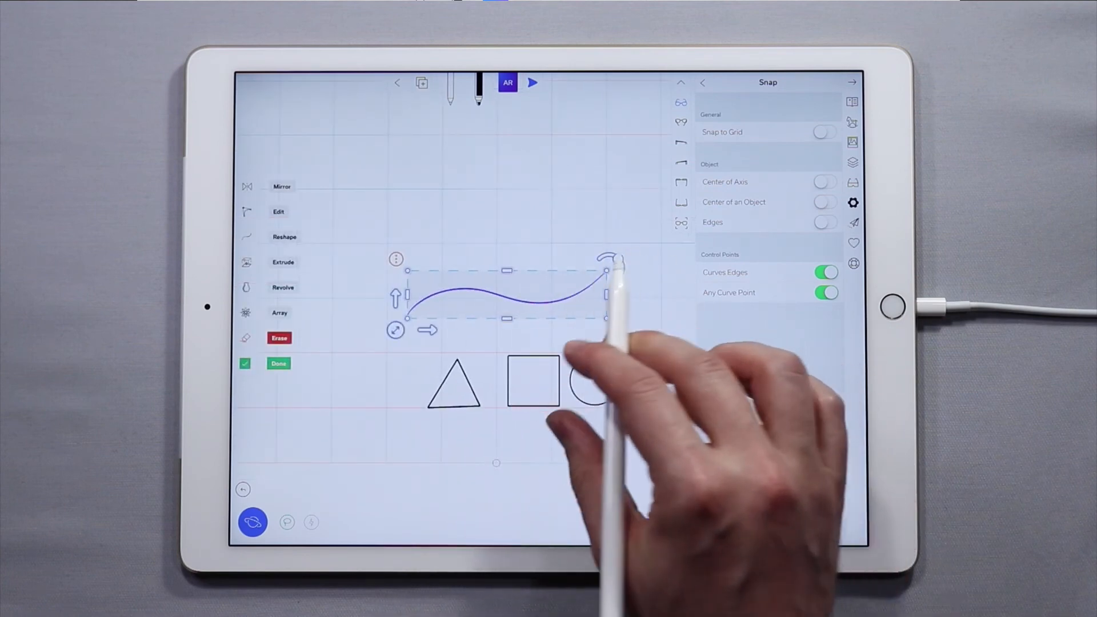
Step: Edit the wave's control points and drag its end point onto the faint upper curve's start, then below it
{"action": "left_click", "coordinate": [279, 363]}
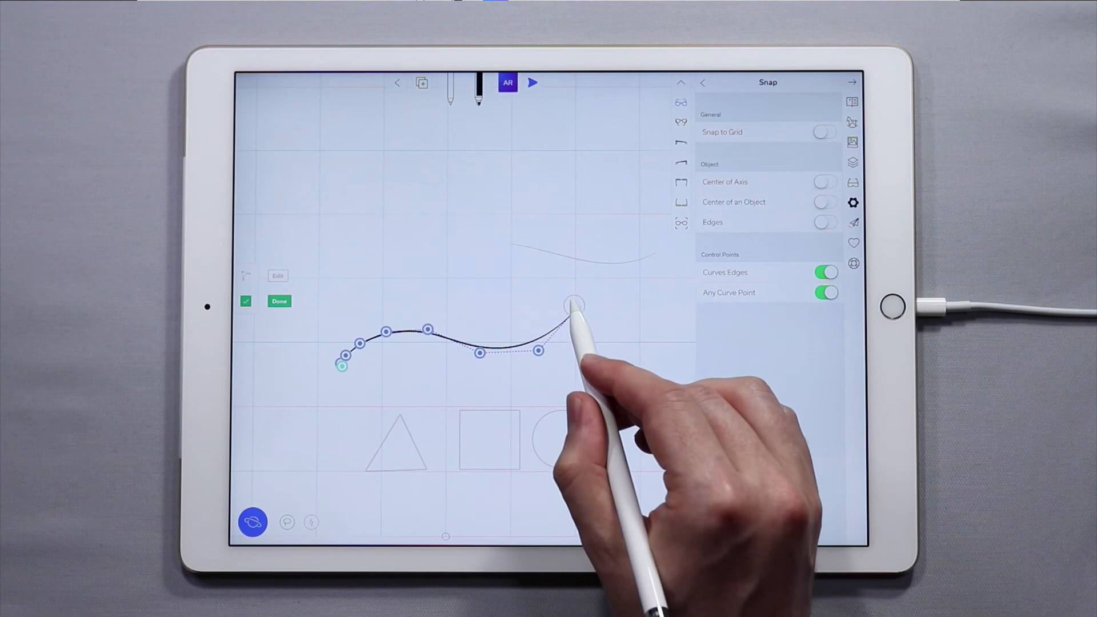
{"action": "left_click_drag", "start_coordinate": [573, 304], "coordinate": [519, 260]}
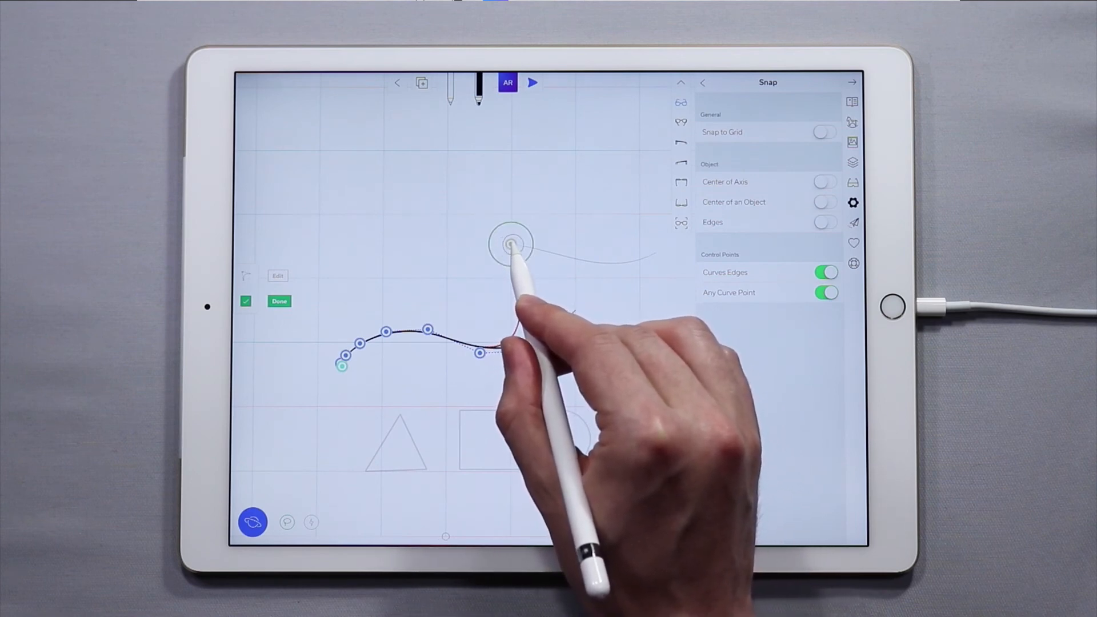
{"action": "left_click_drag", "start_coordinate": [510, 243], "coordinate": [658, 259]}
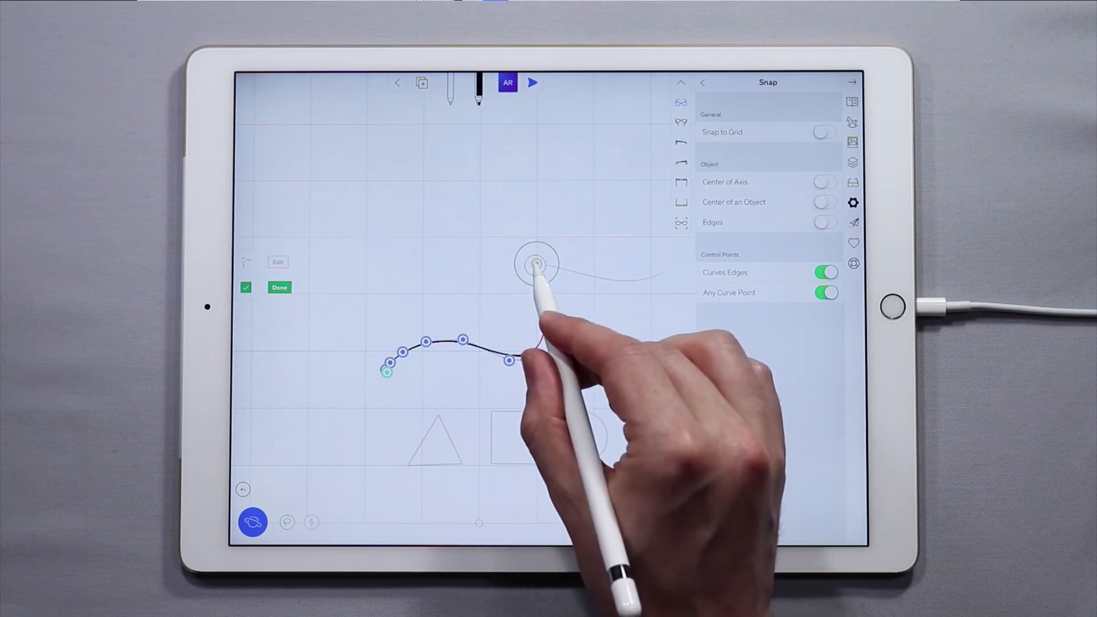
{"action": "left_click_drag", "start_coordinate": [535, 264], "coordinate": [596, 300]}
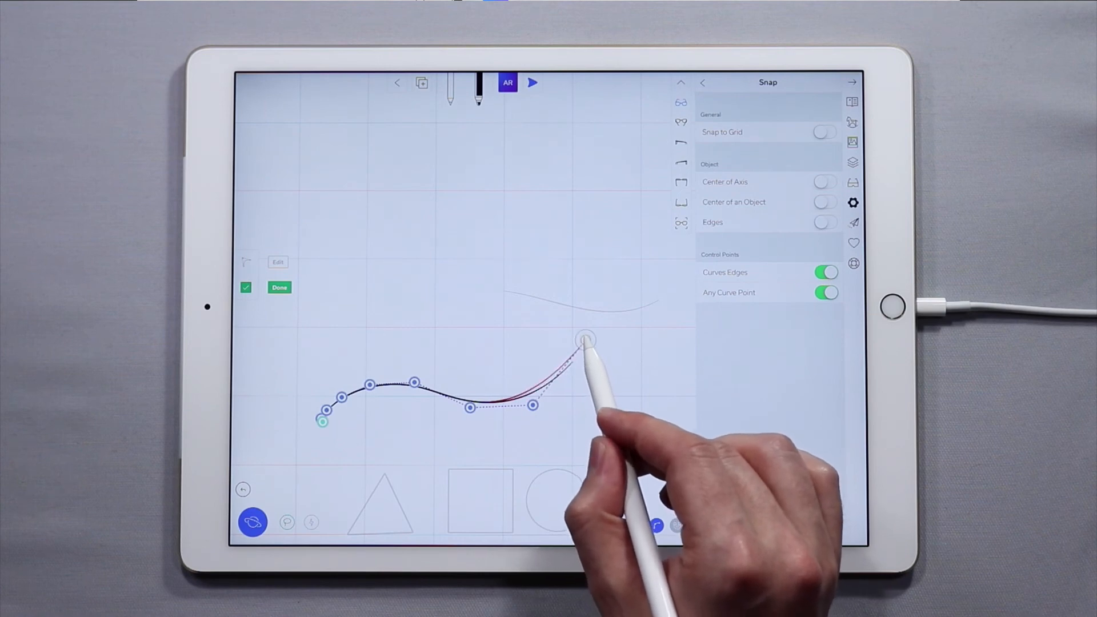
Step: Slide the wave's end point along the upper curve and the circle's edge, releasing it on the upper curve
{"action": "left_click_drag", "start_coordinate": [584, 340], "coordinate": [560, 320]}
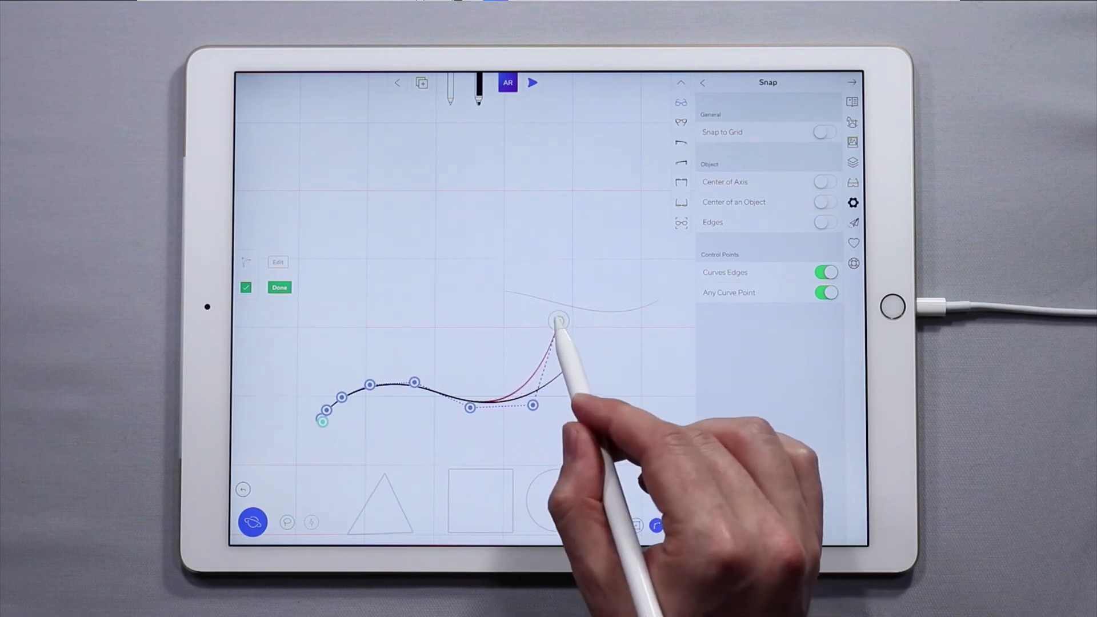
{"action": "left_click_drag", "start_coordinate": [559, 320], "coordinate": [548, 299]}
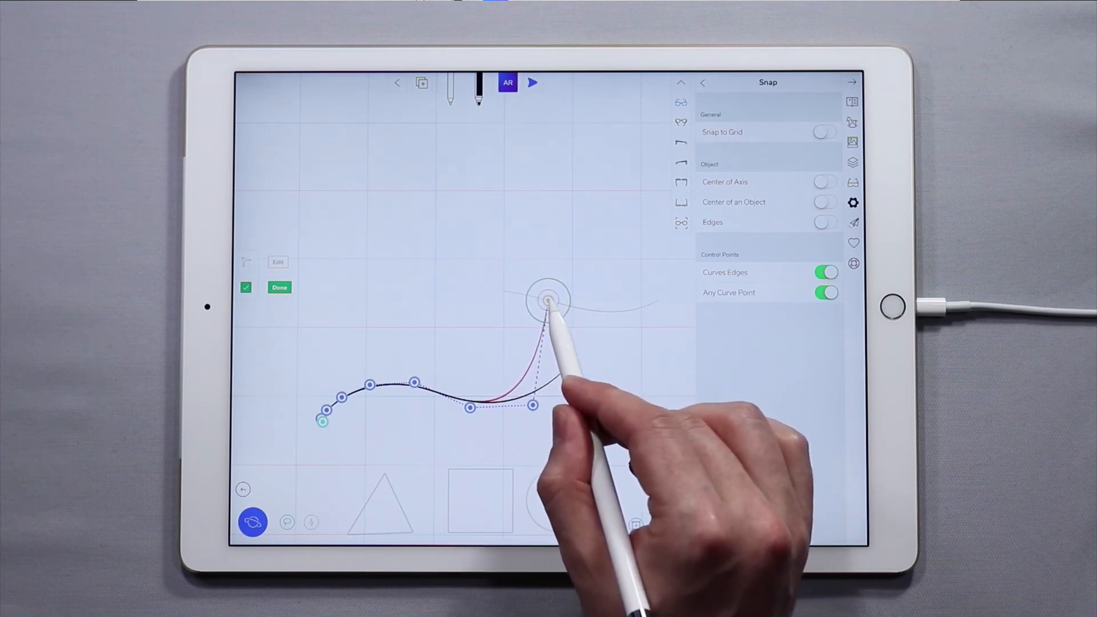
{"action": "left_click_drag", "start_coordinate": [547, 300], "coordinate": [620, 311]}
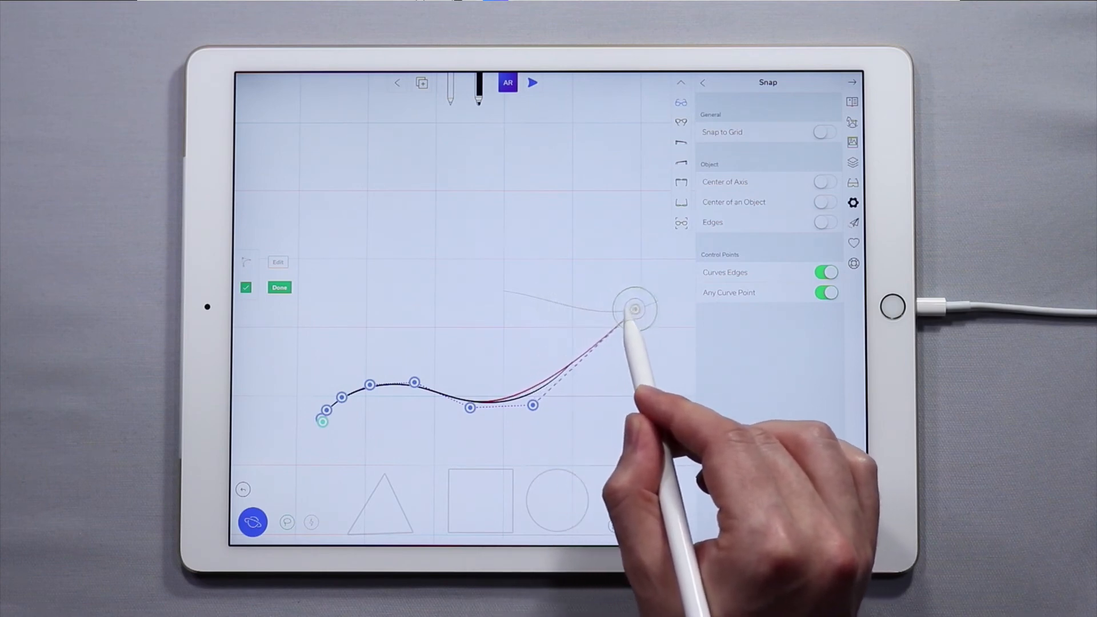
{"action": "left_click_drag", "start_coordinate": [633, 310], "coordinate": [586, 495]}
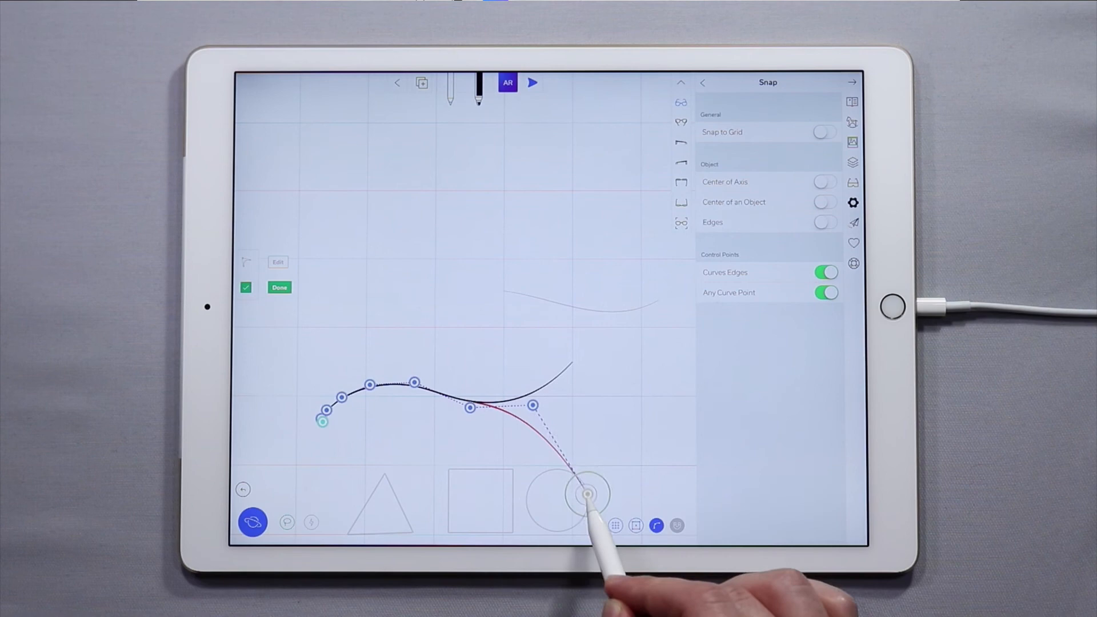
{"action": "left_click_drag", "start_coordinate": [587, 495], "coordinate": [476, 463]}
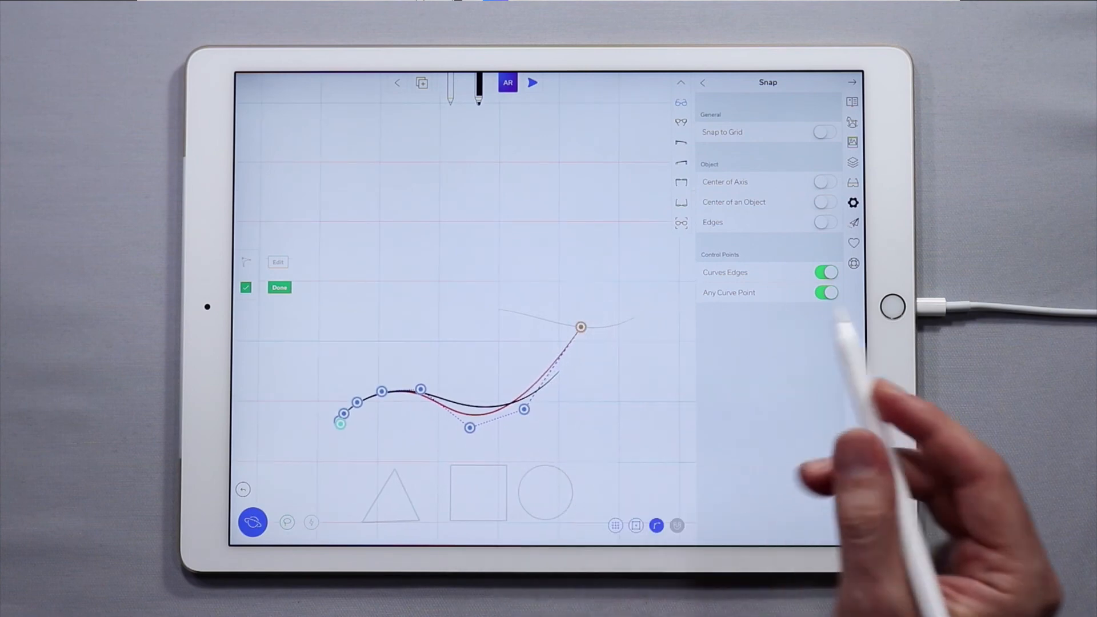
Step: Toggle Any Curve Point off and on, switch off Curves Edges snapping, and finish editing the wave
{"action": "left_click", "coordinate": [825, 292]}
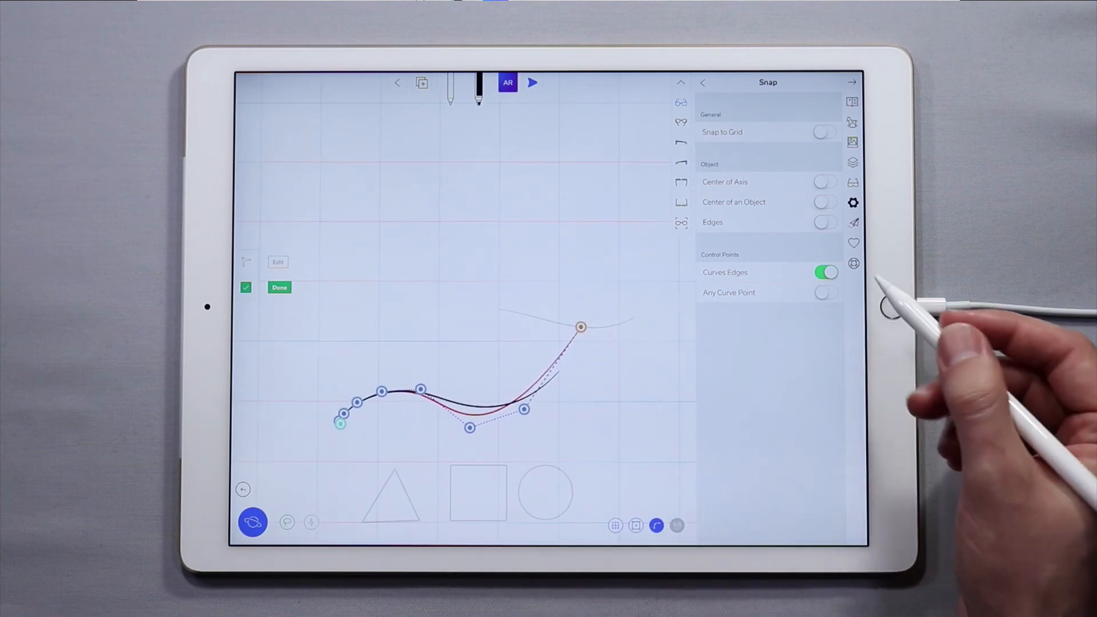
{"action": "left_click", "coordinate": [826, 292]}
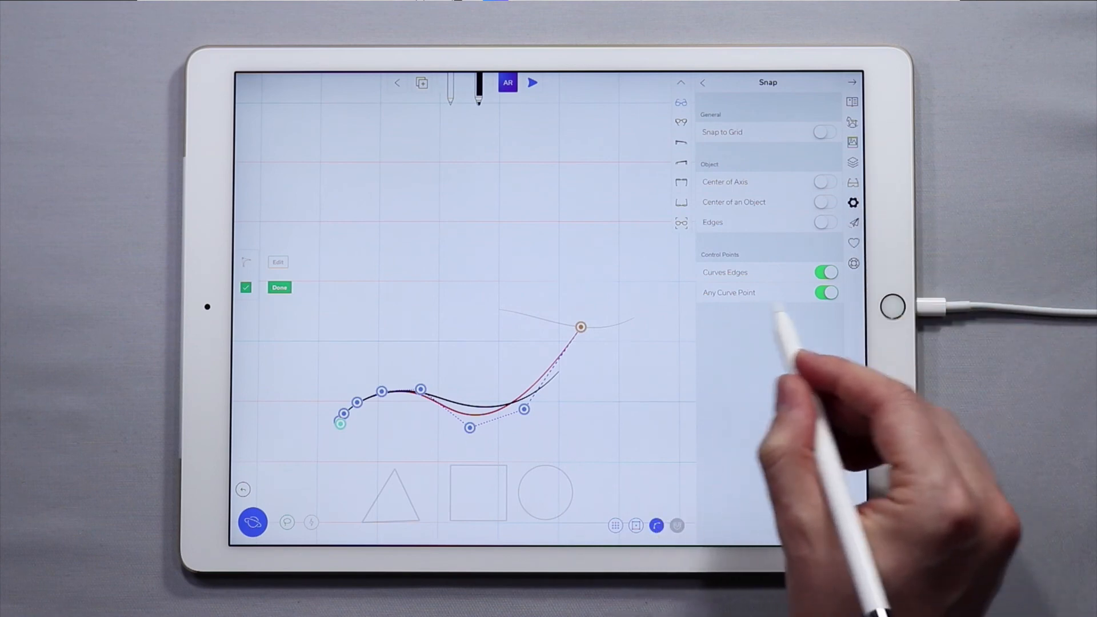
{"action": "left_click", "coordinate": [826, 272]}
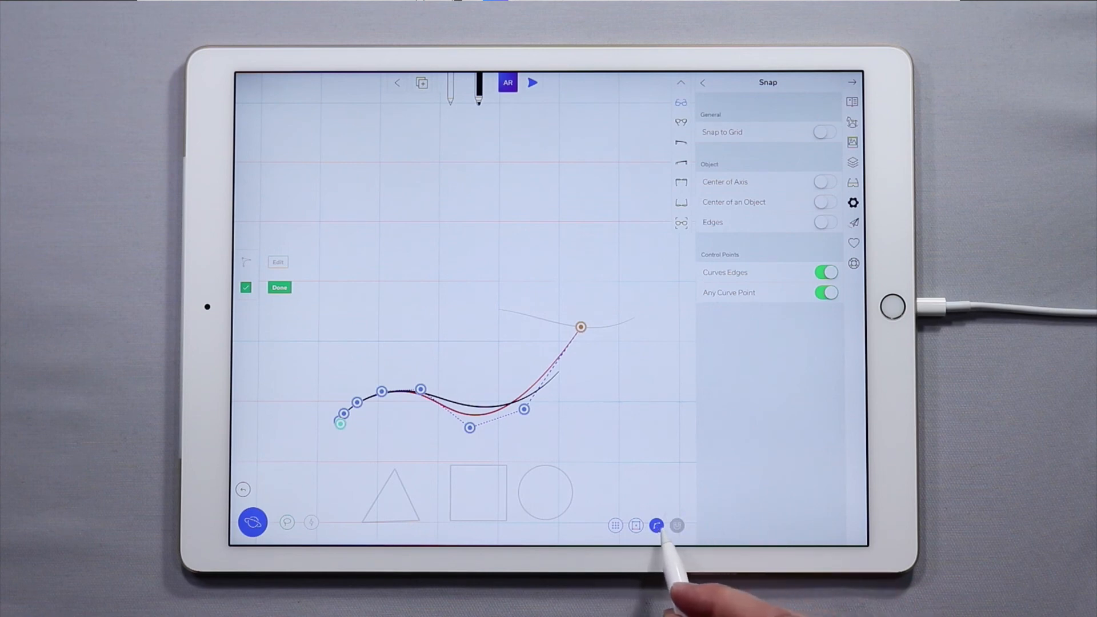
{"action": "left_click", "coordinate": [657, 526]}
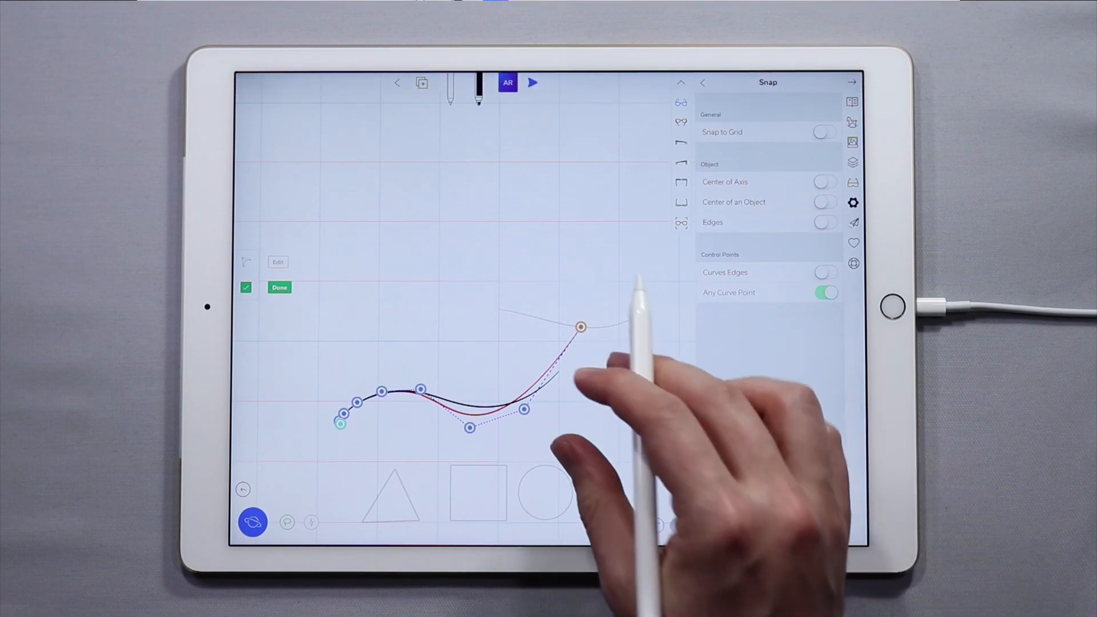
{"action": "left_click", "coordinate": [279, 287]}
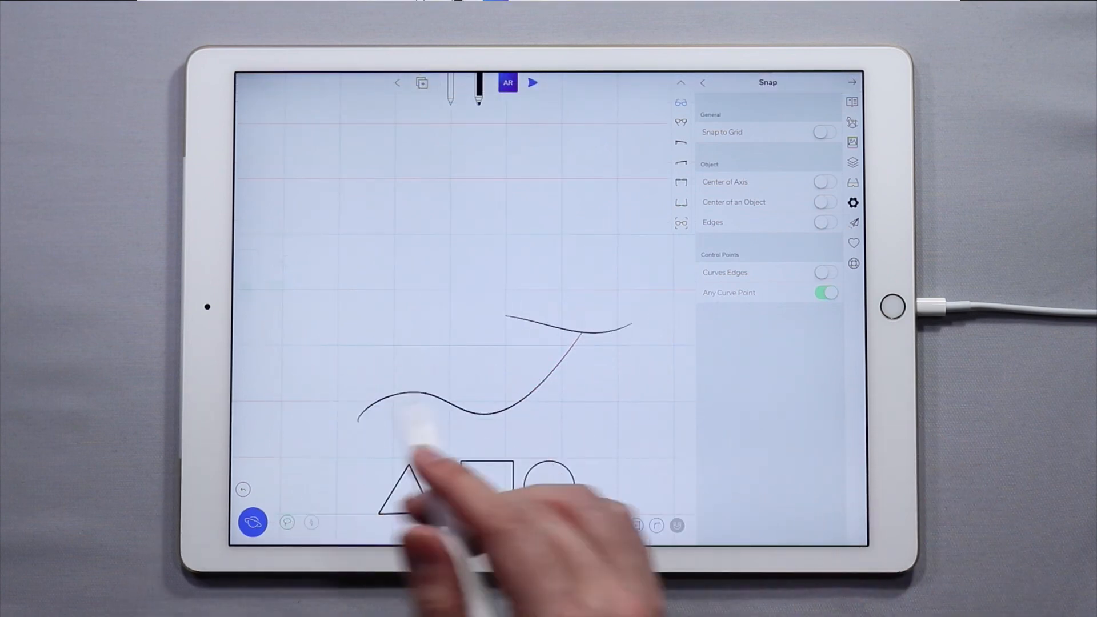